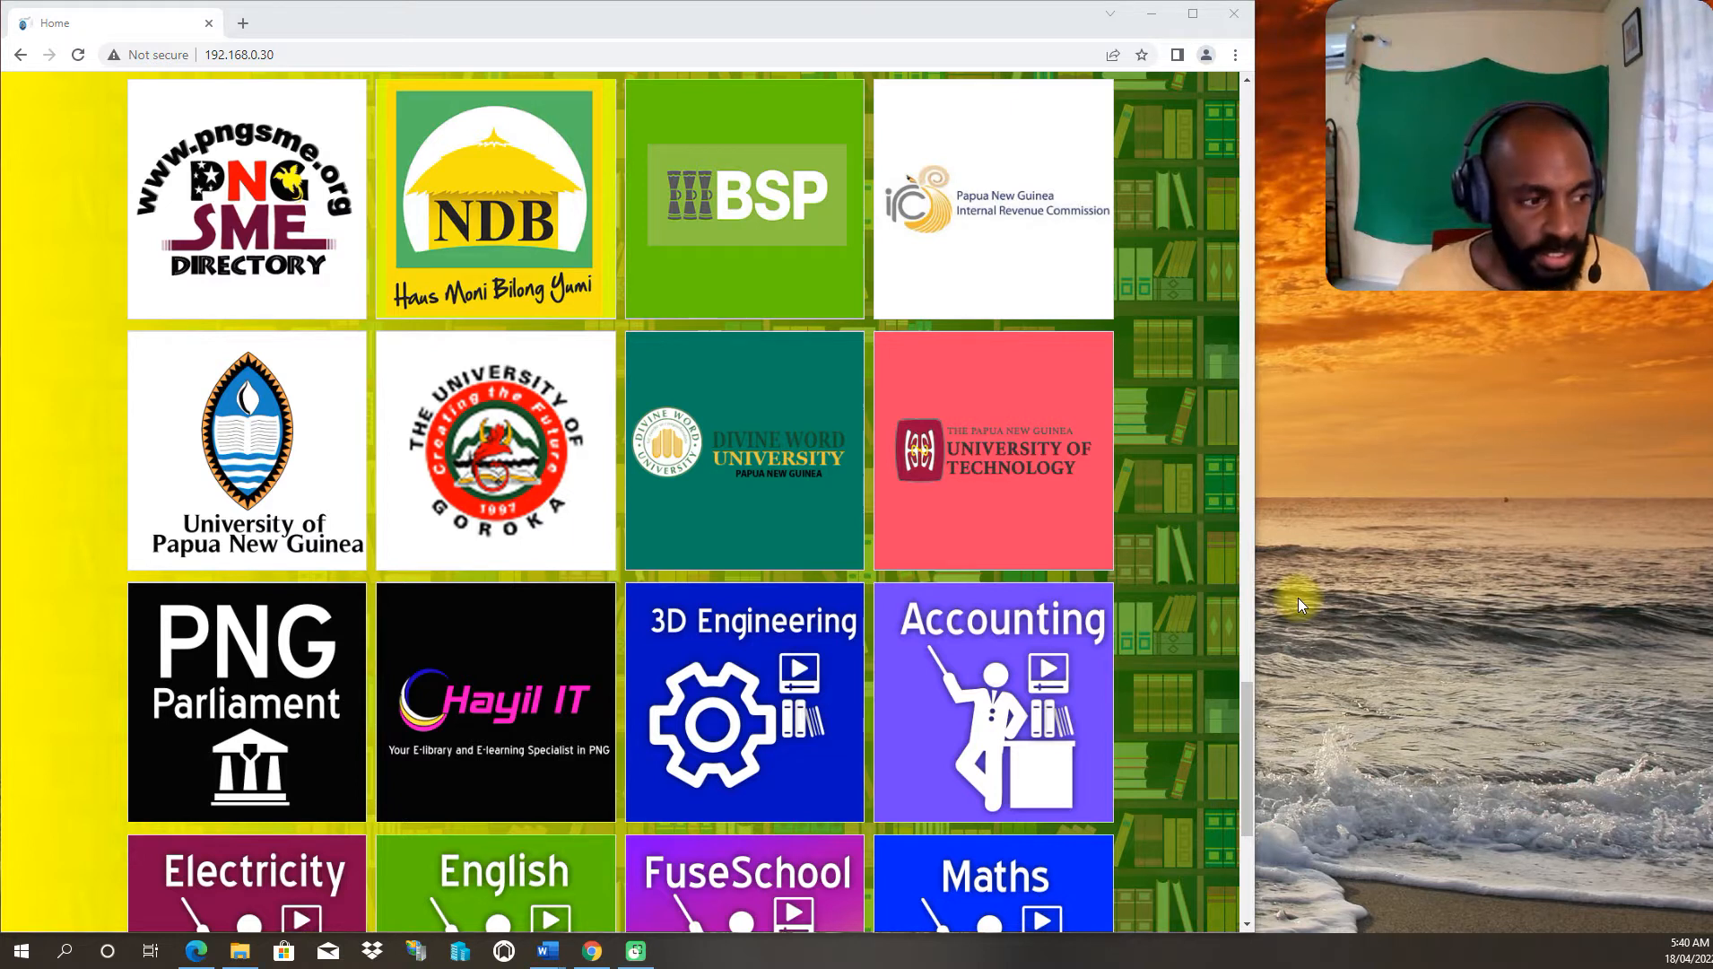
Step: Scroll the portal home page down to the UPNG, Goroka, Divine Word and Unitech tiles
scroll(down, 3)
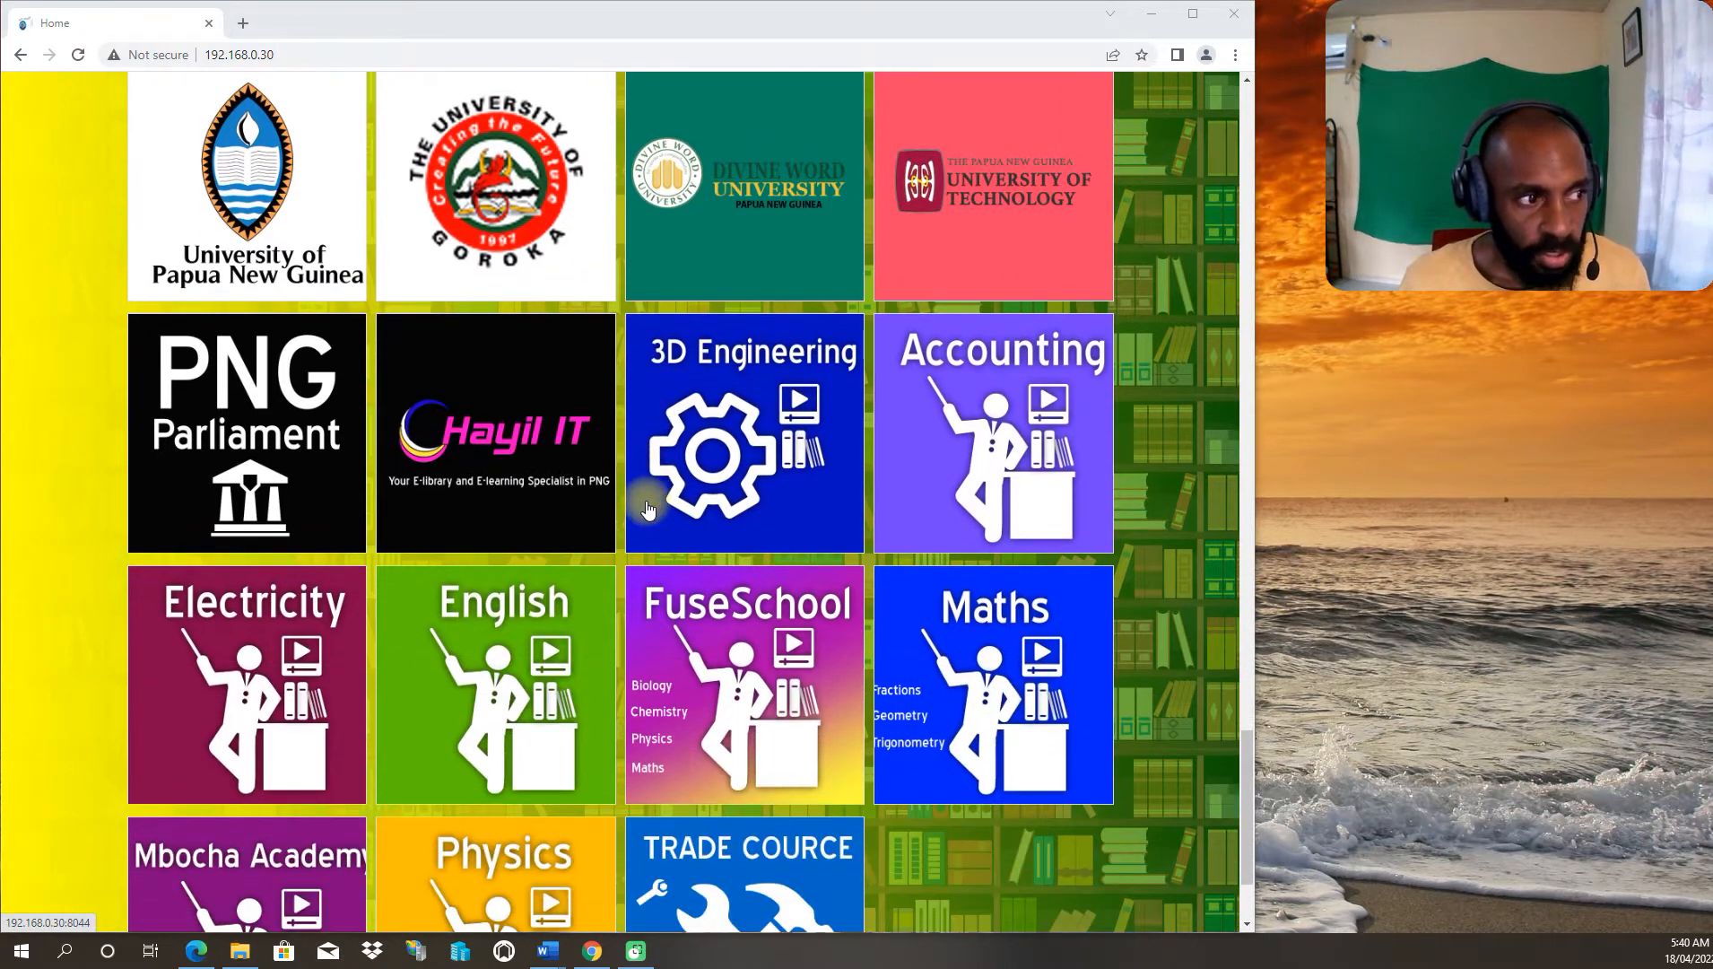
mouse_move(187, 185)
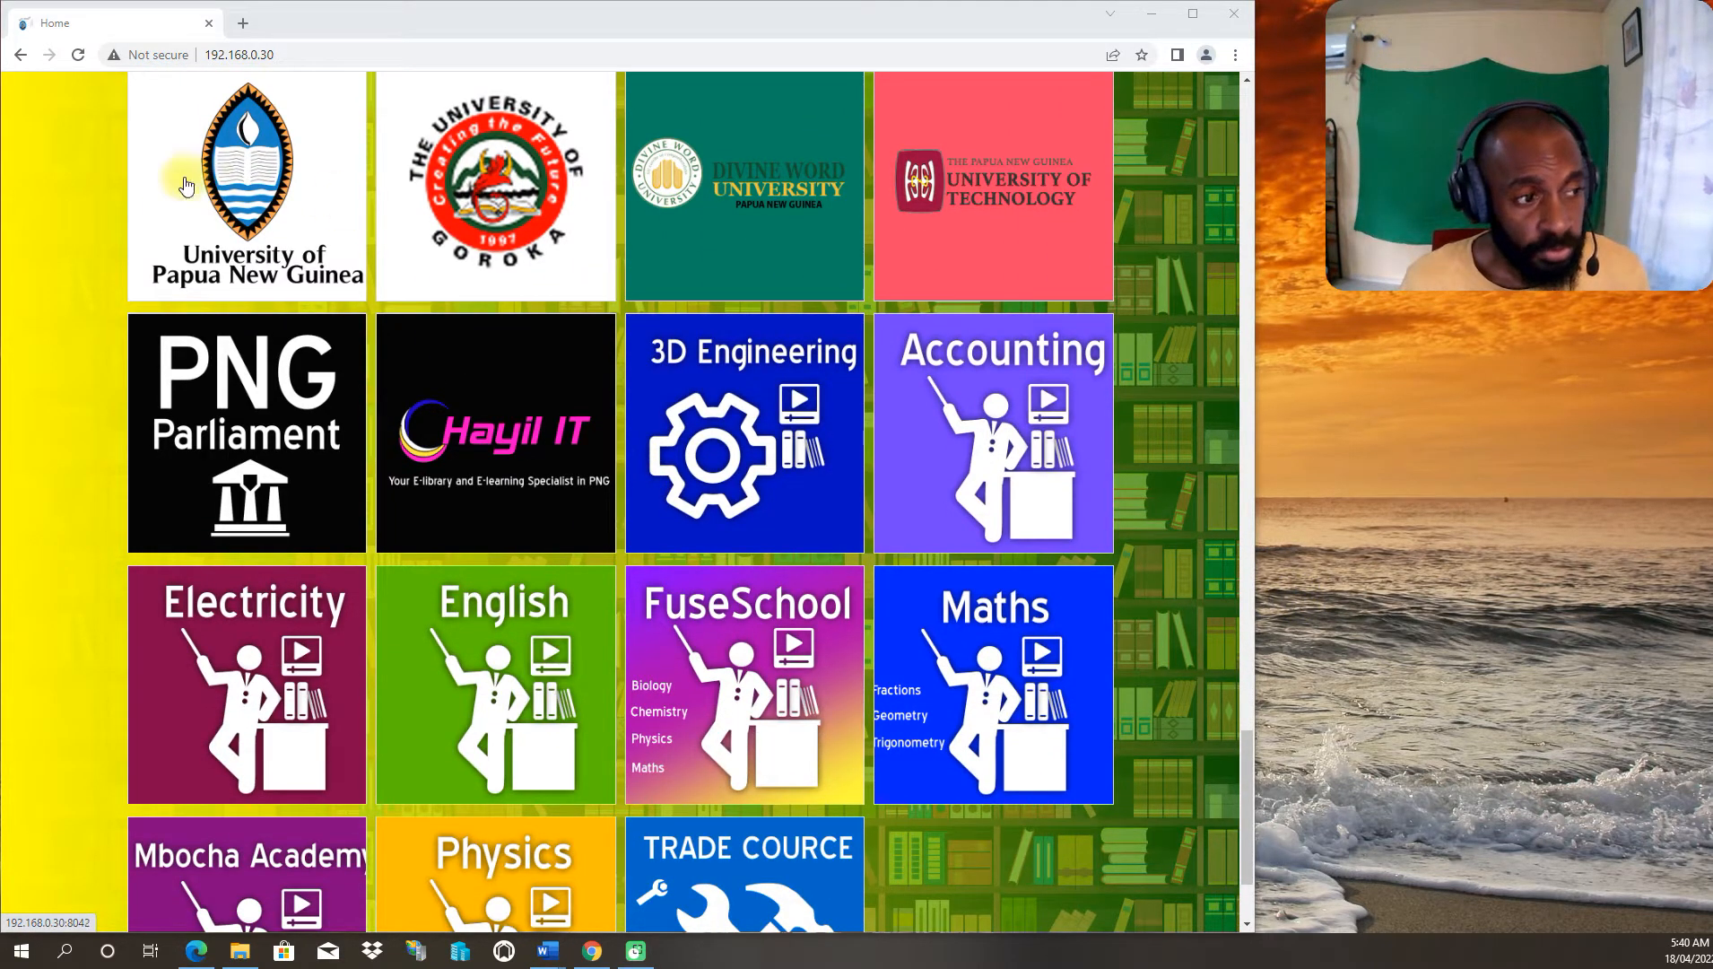
mouse_move(282, 238)
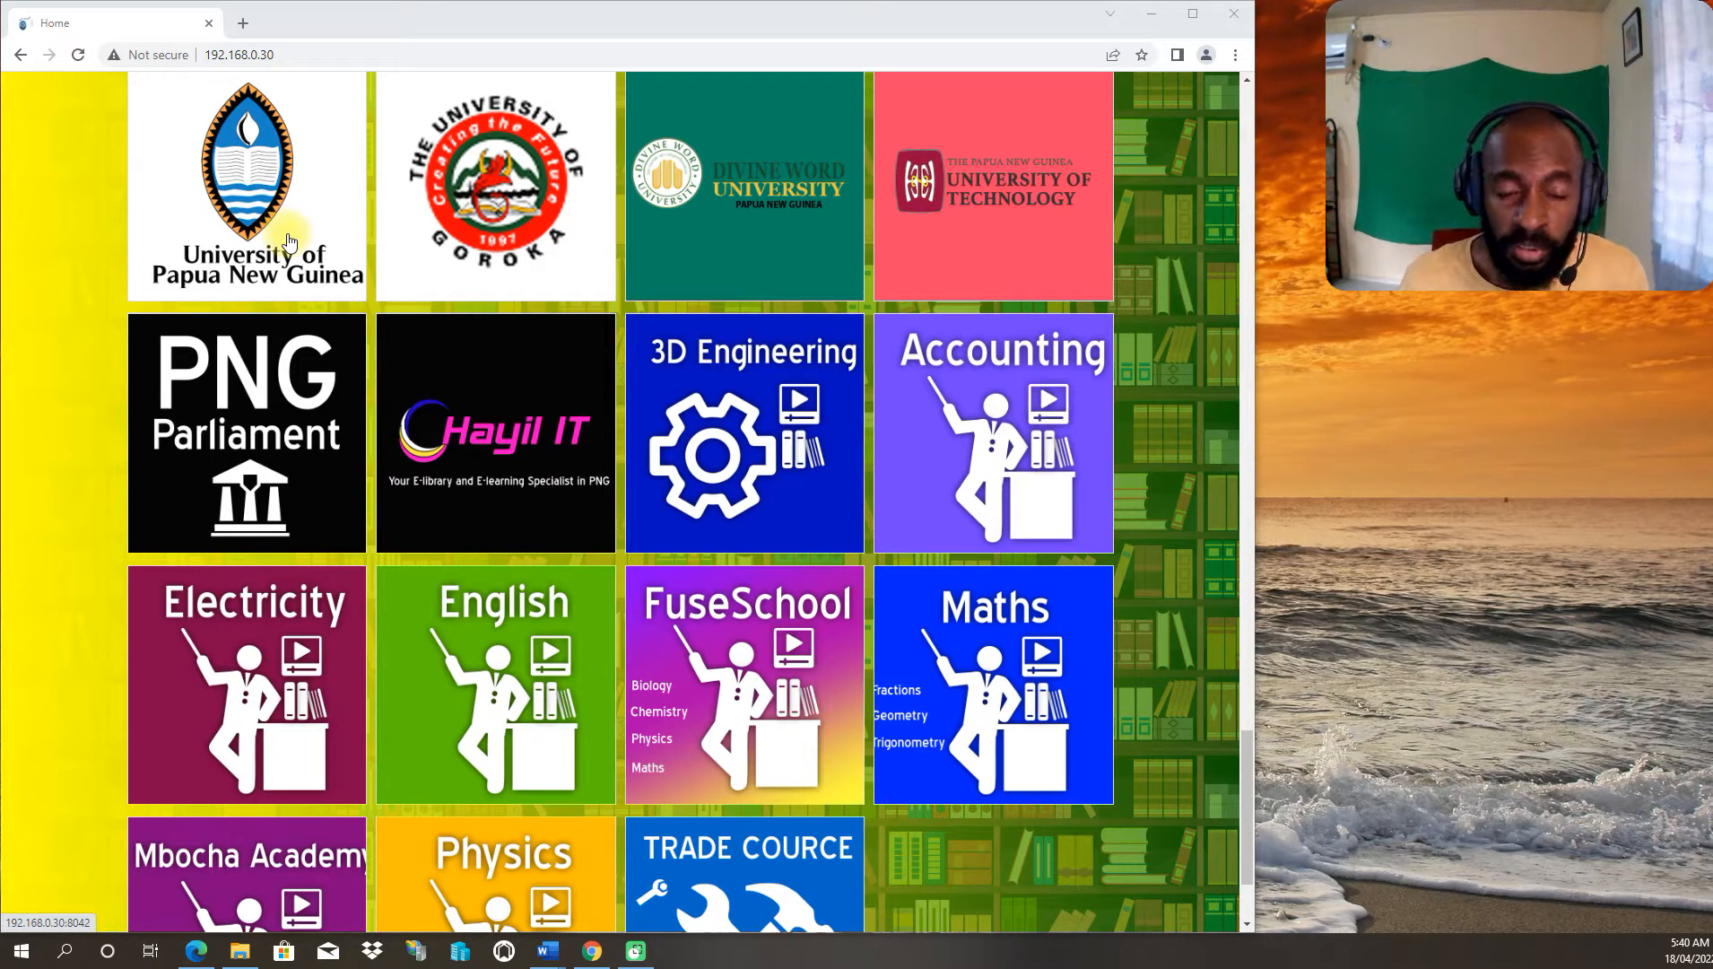
mouse_move(226, 233)
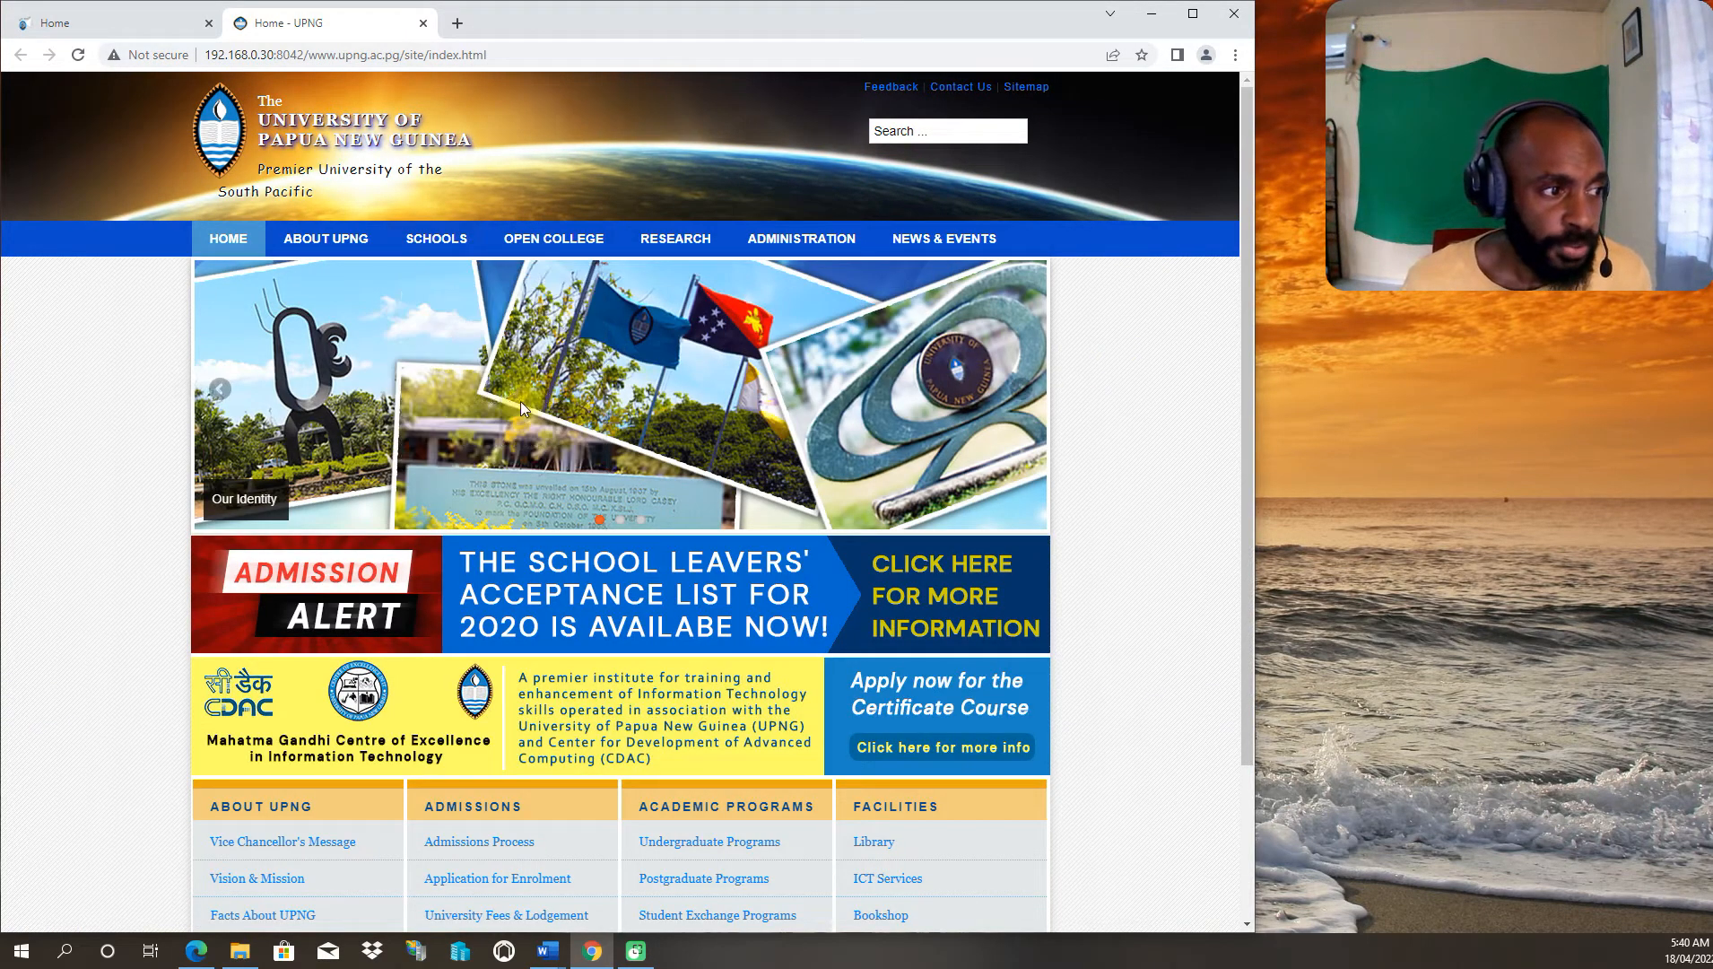
mouse_move(324, 238)
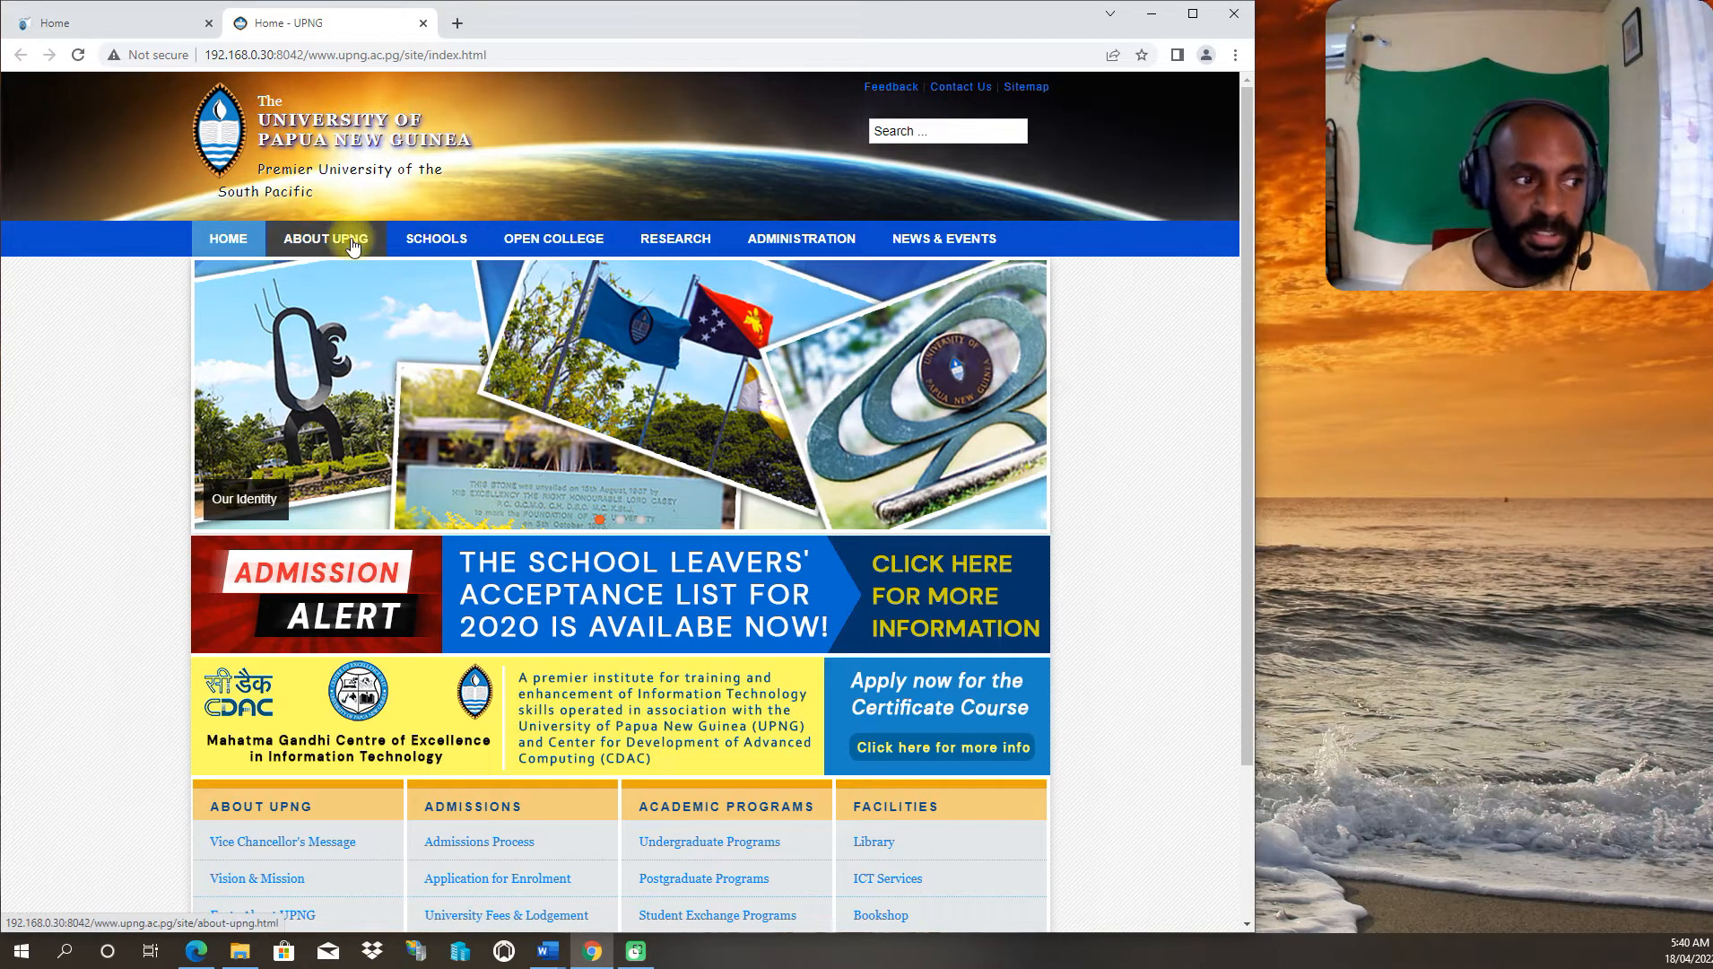
mouse_move(675, 239)
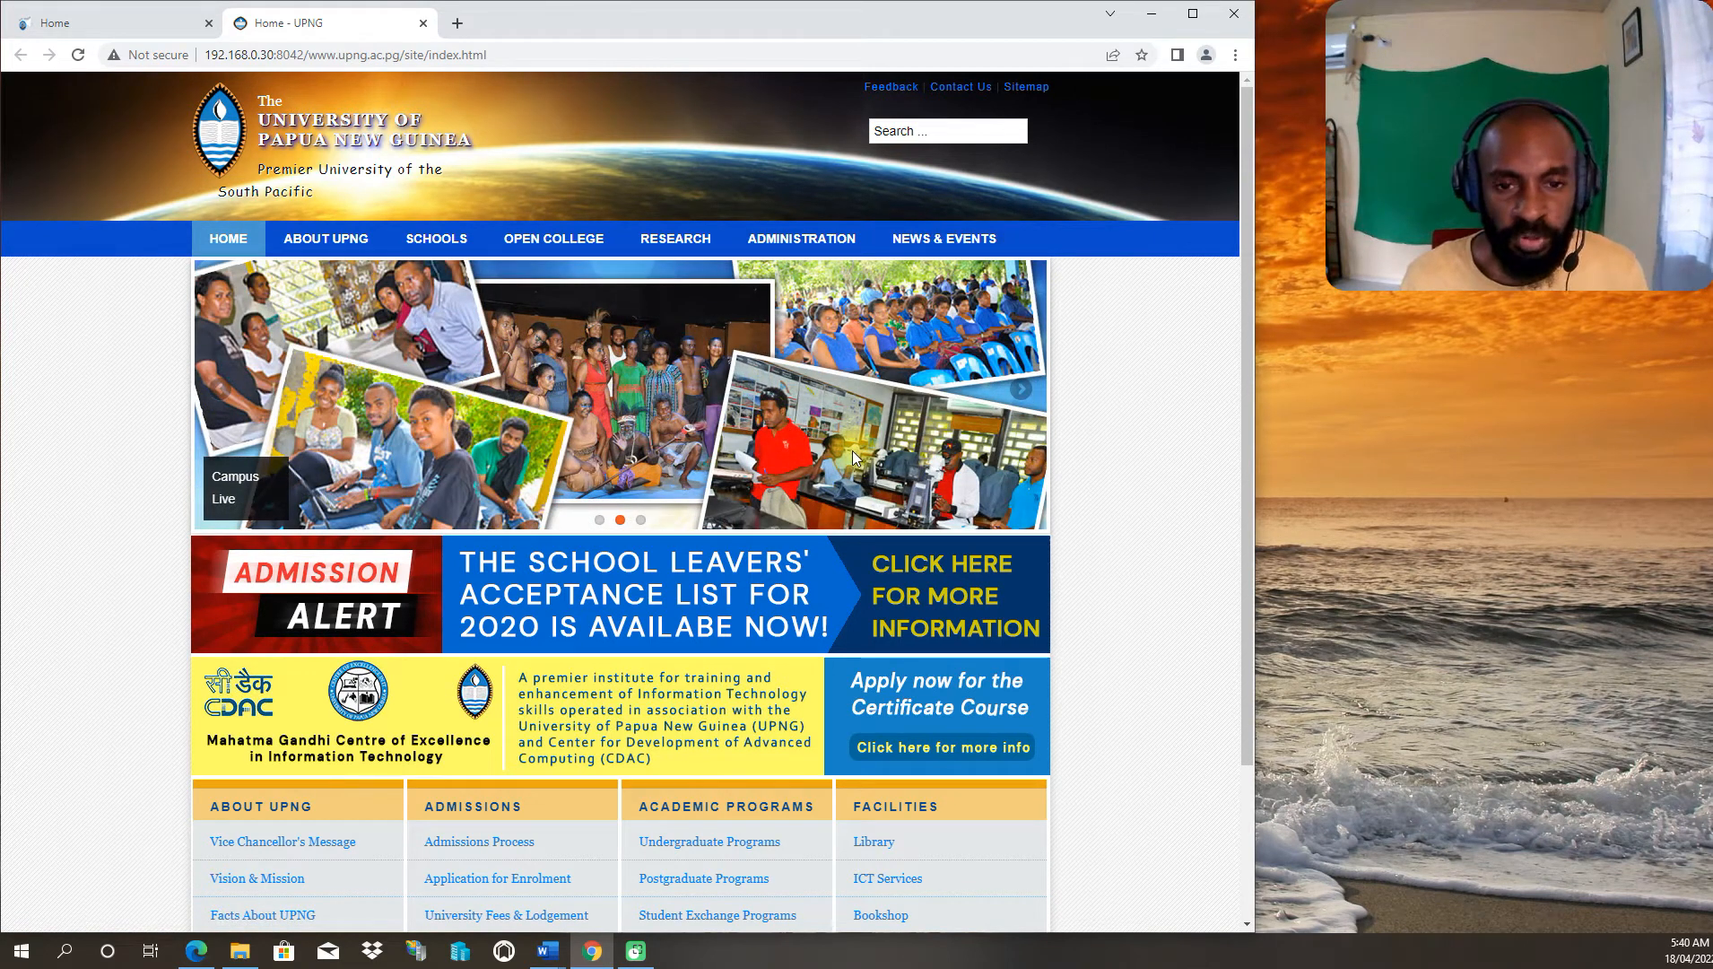
mouse_move(489, 448)
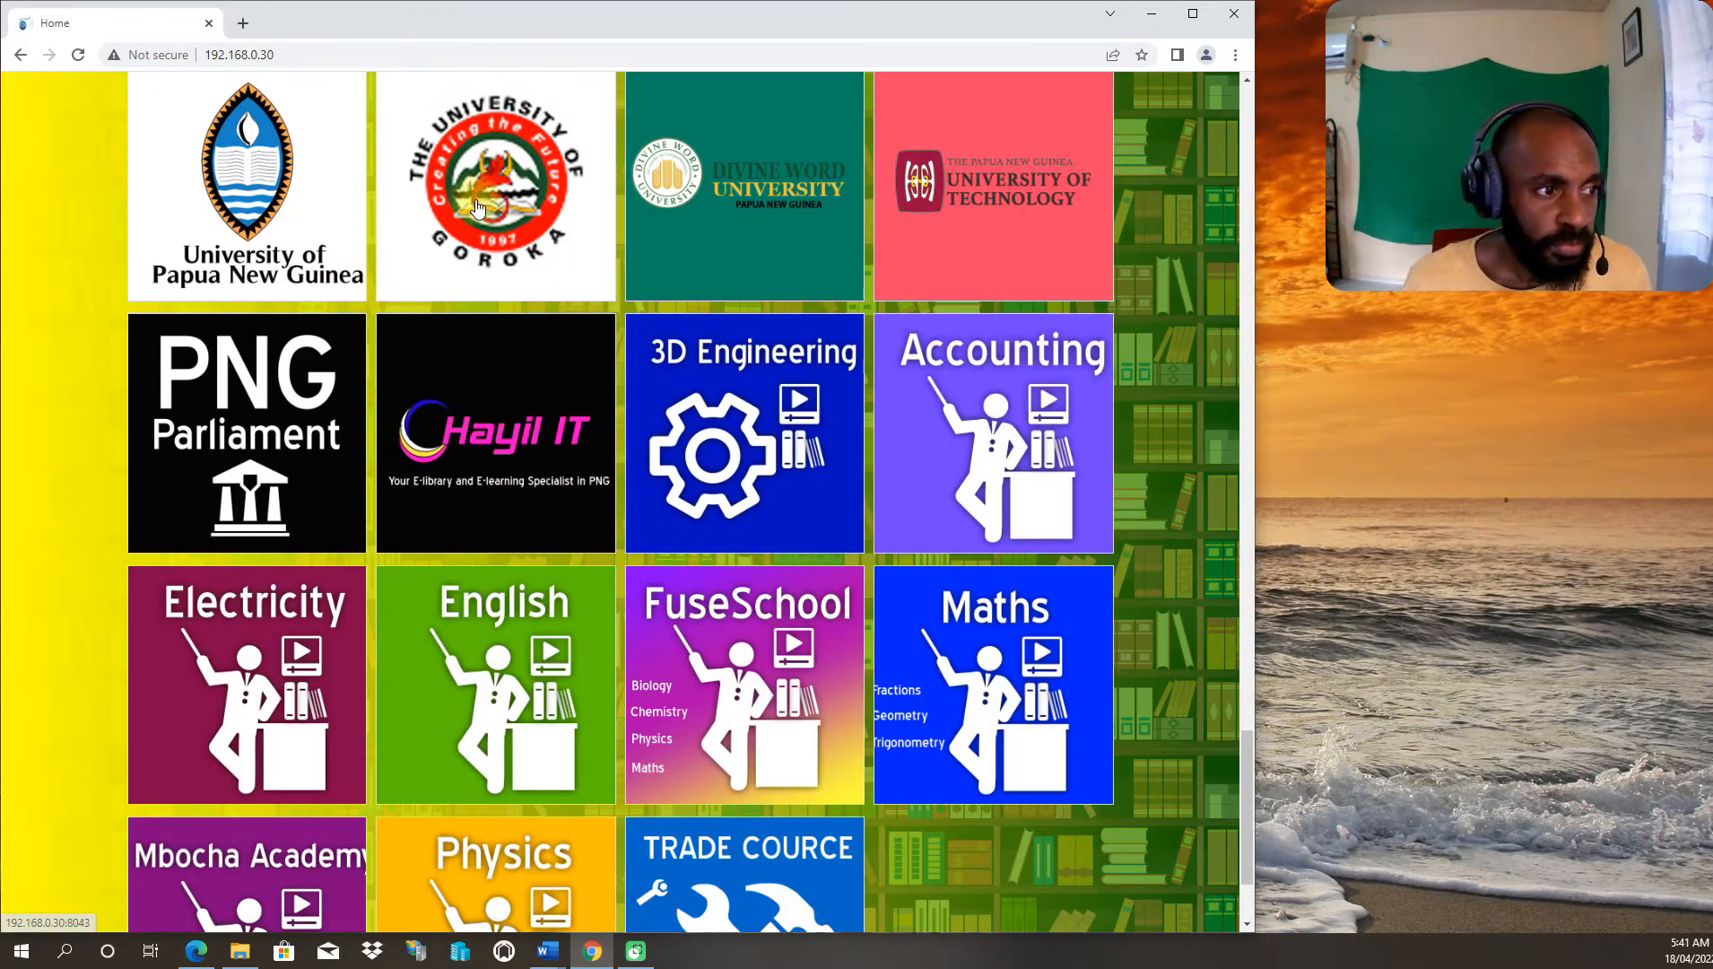
Step: Go to the University of Goroka site and view its About Us page
click(493, 184)
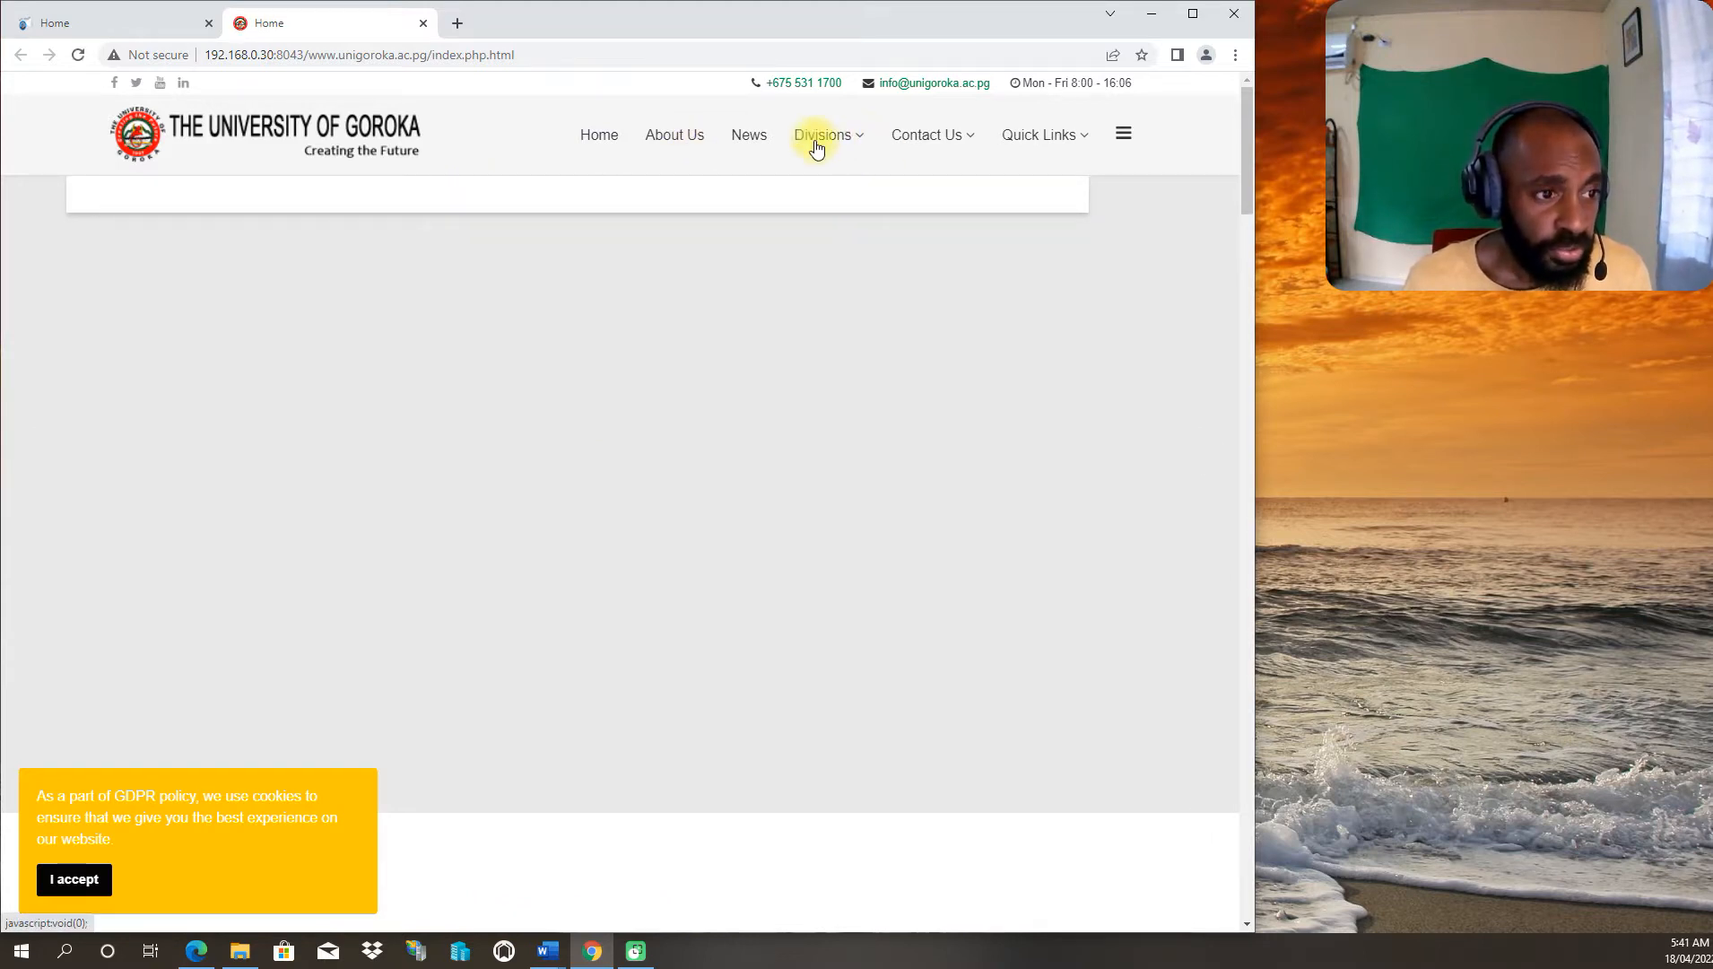
click(675, 134)
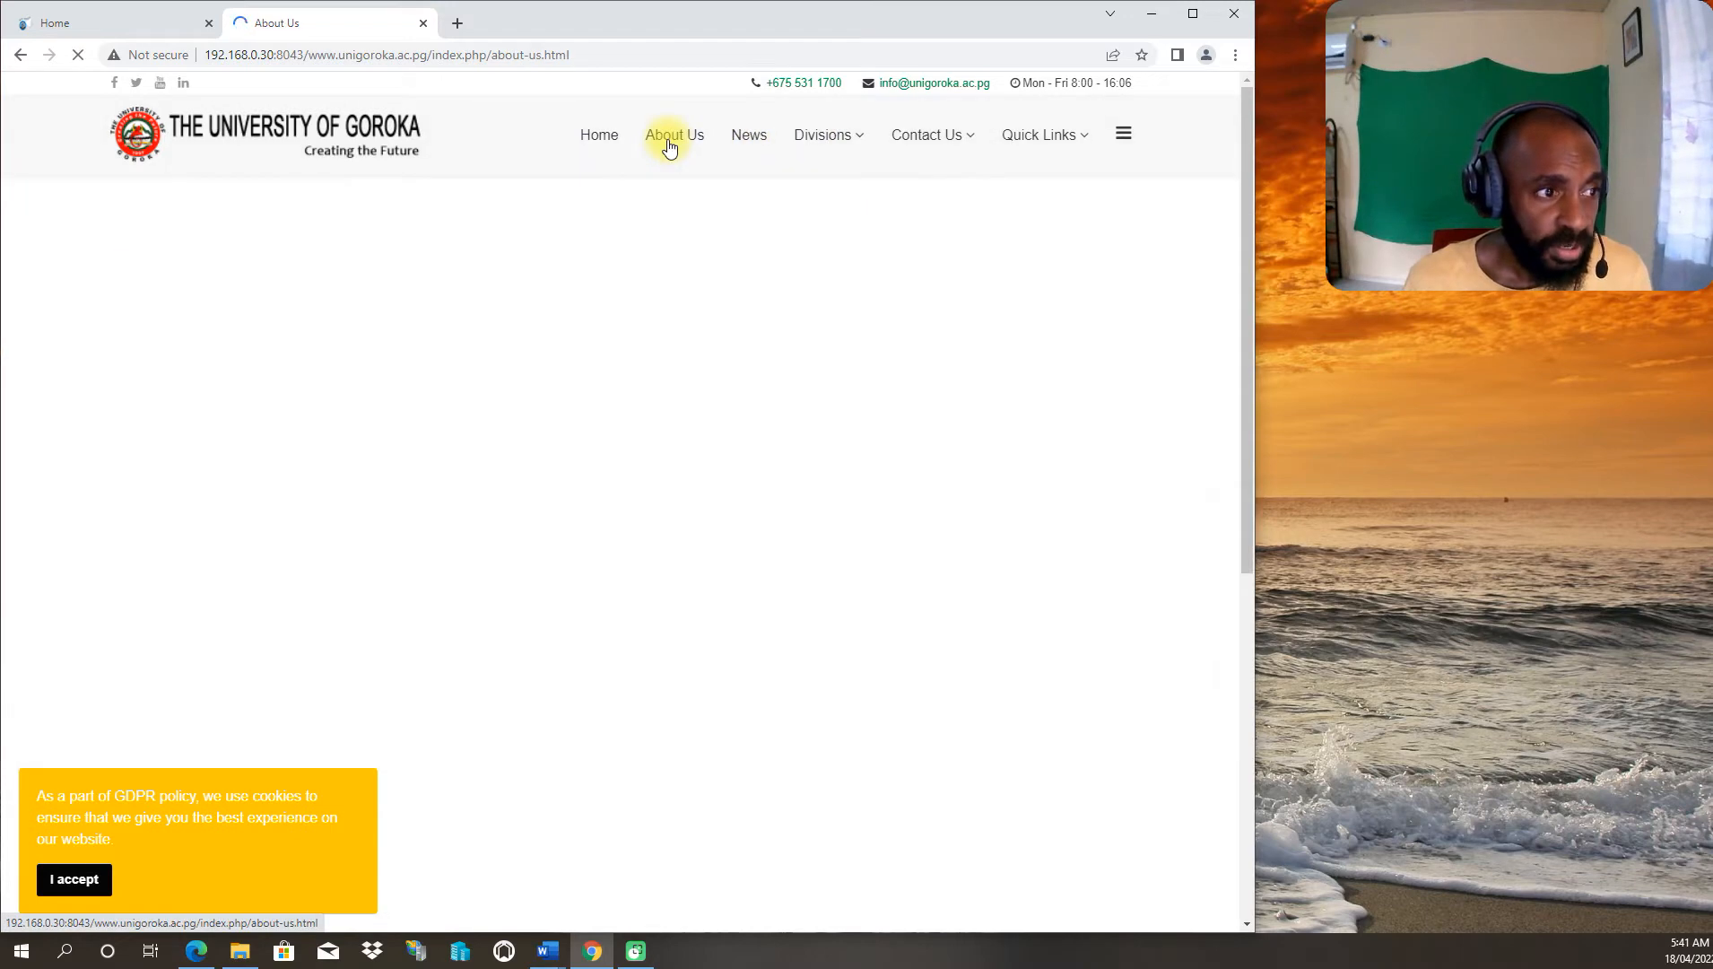
click(674, 135)
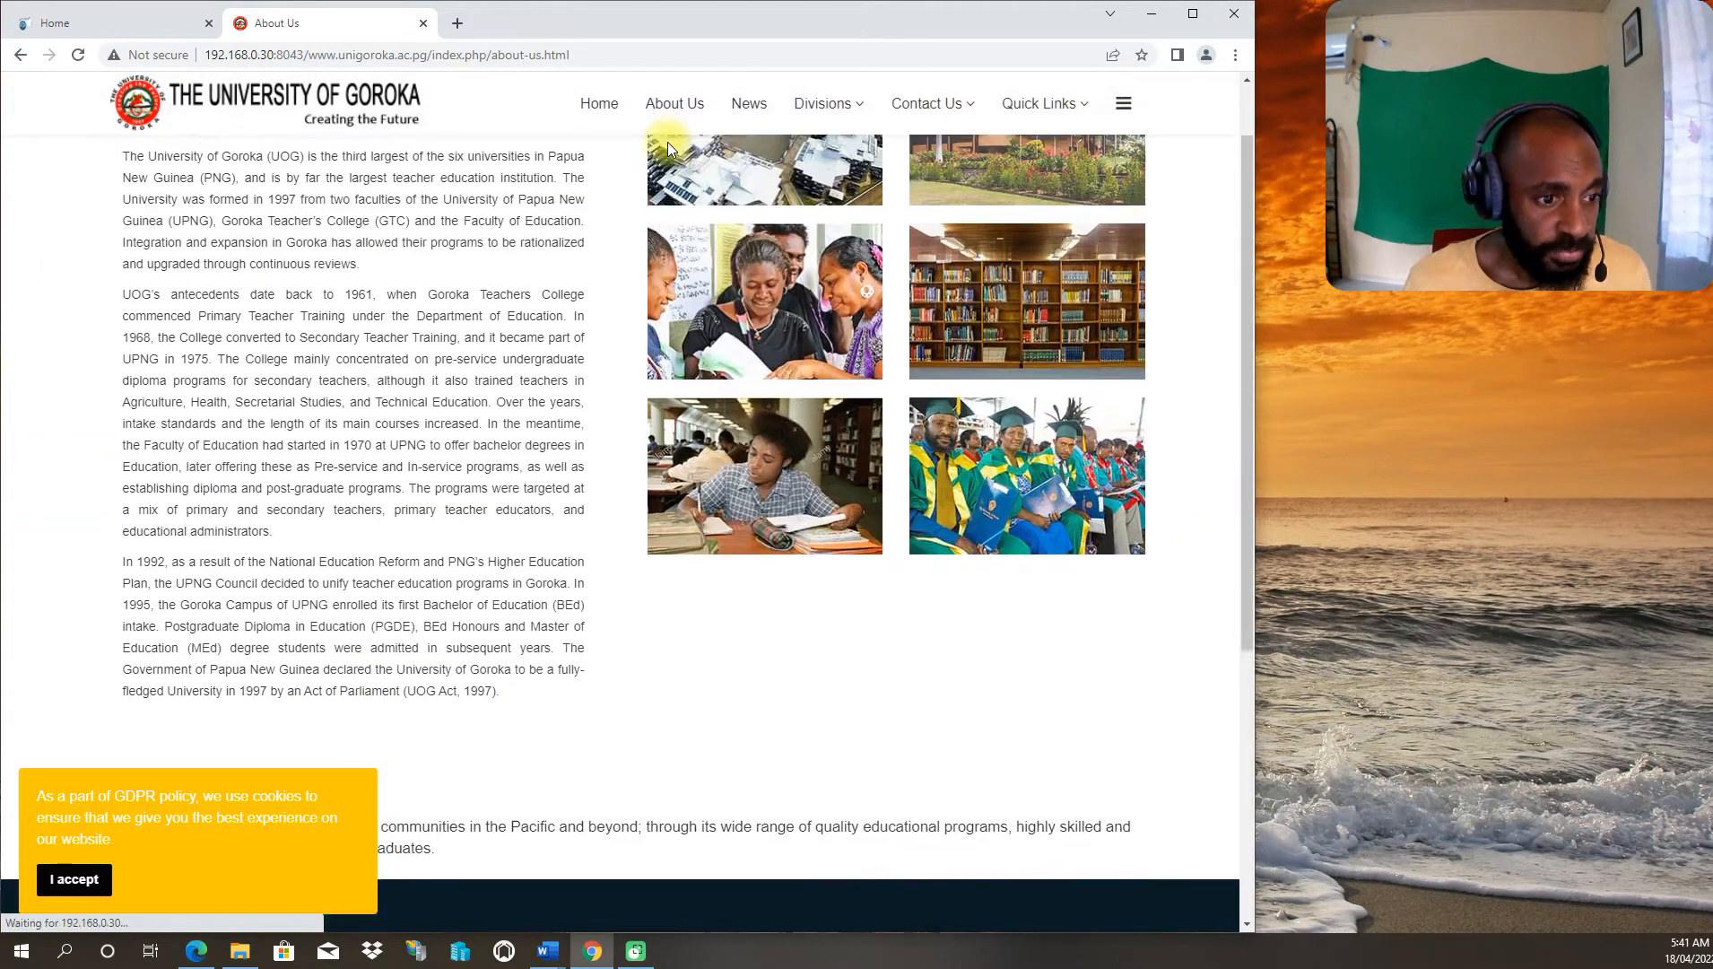
scroll(up, 3)
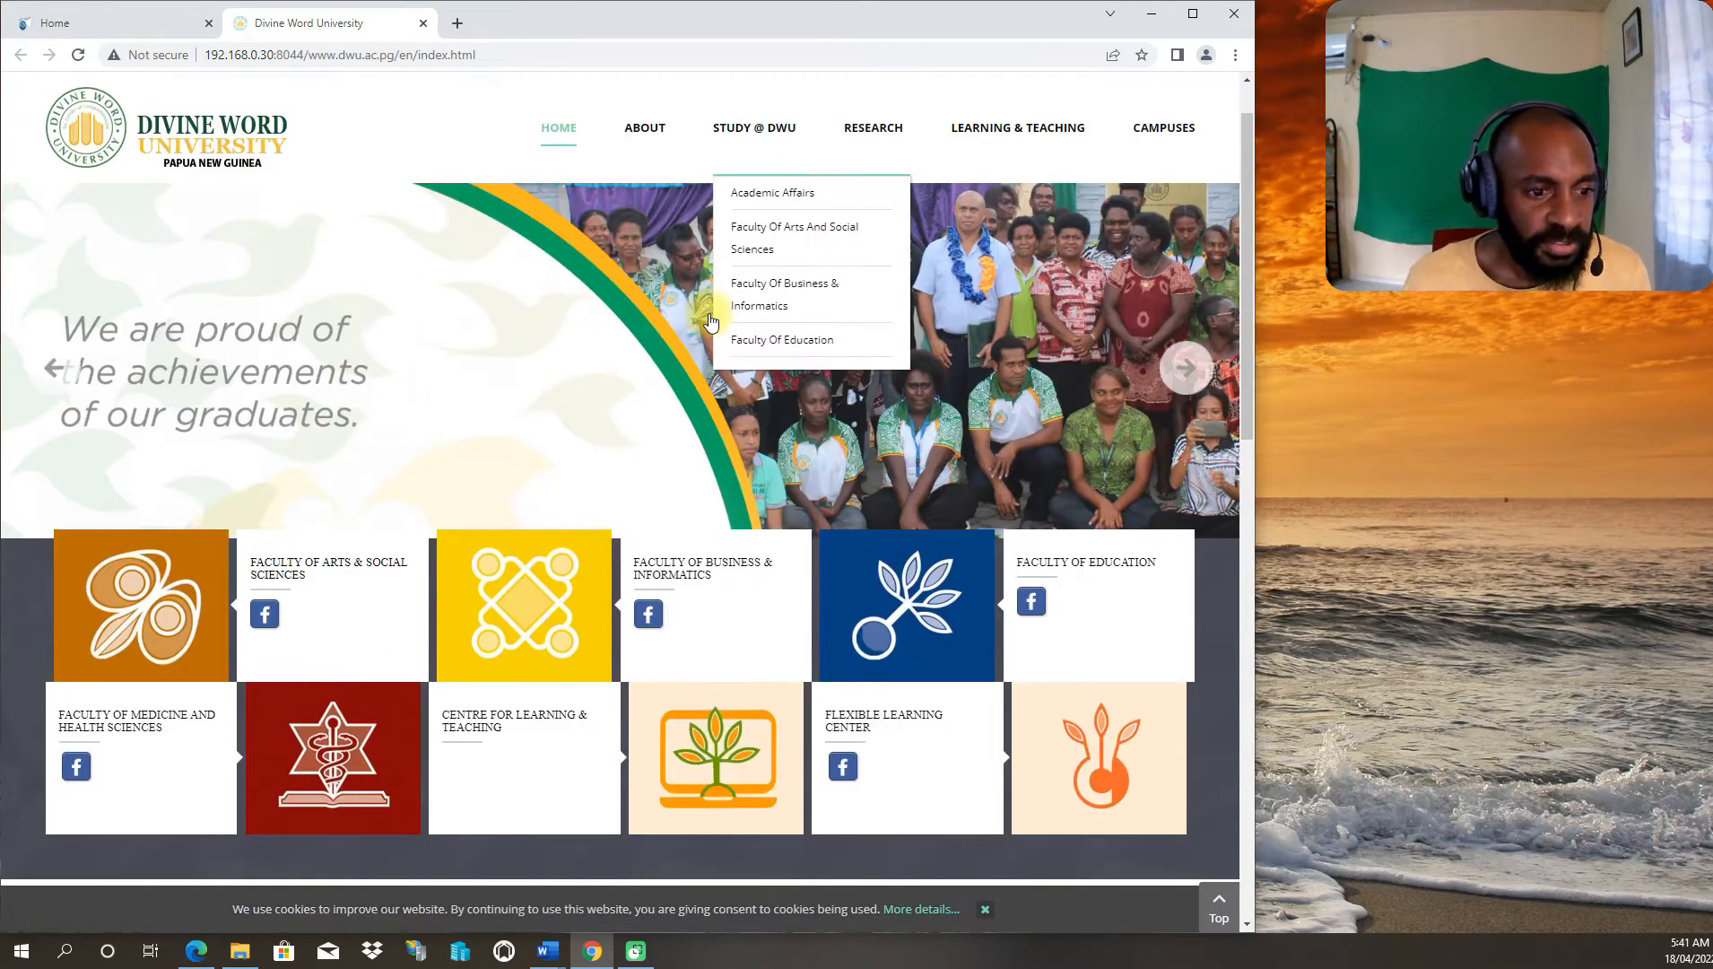
Step: Browse down to DWU's Latest News section and return to the top of the page
scroll(down, 3)
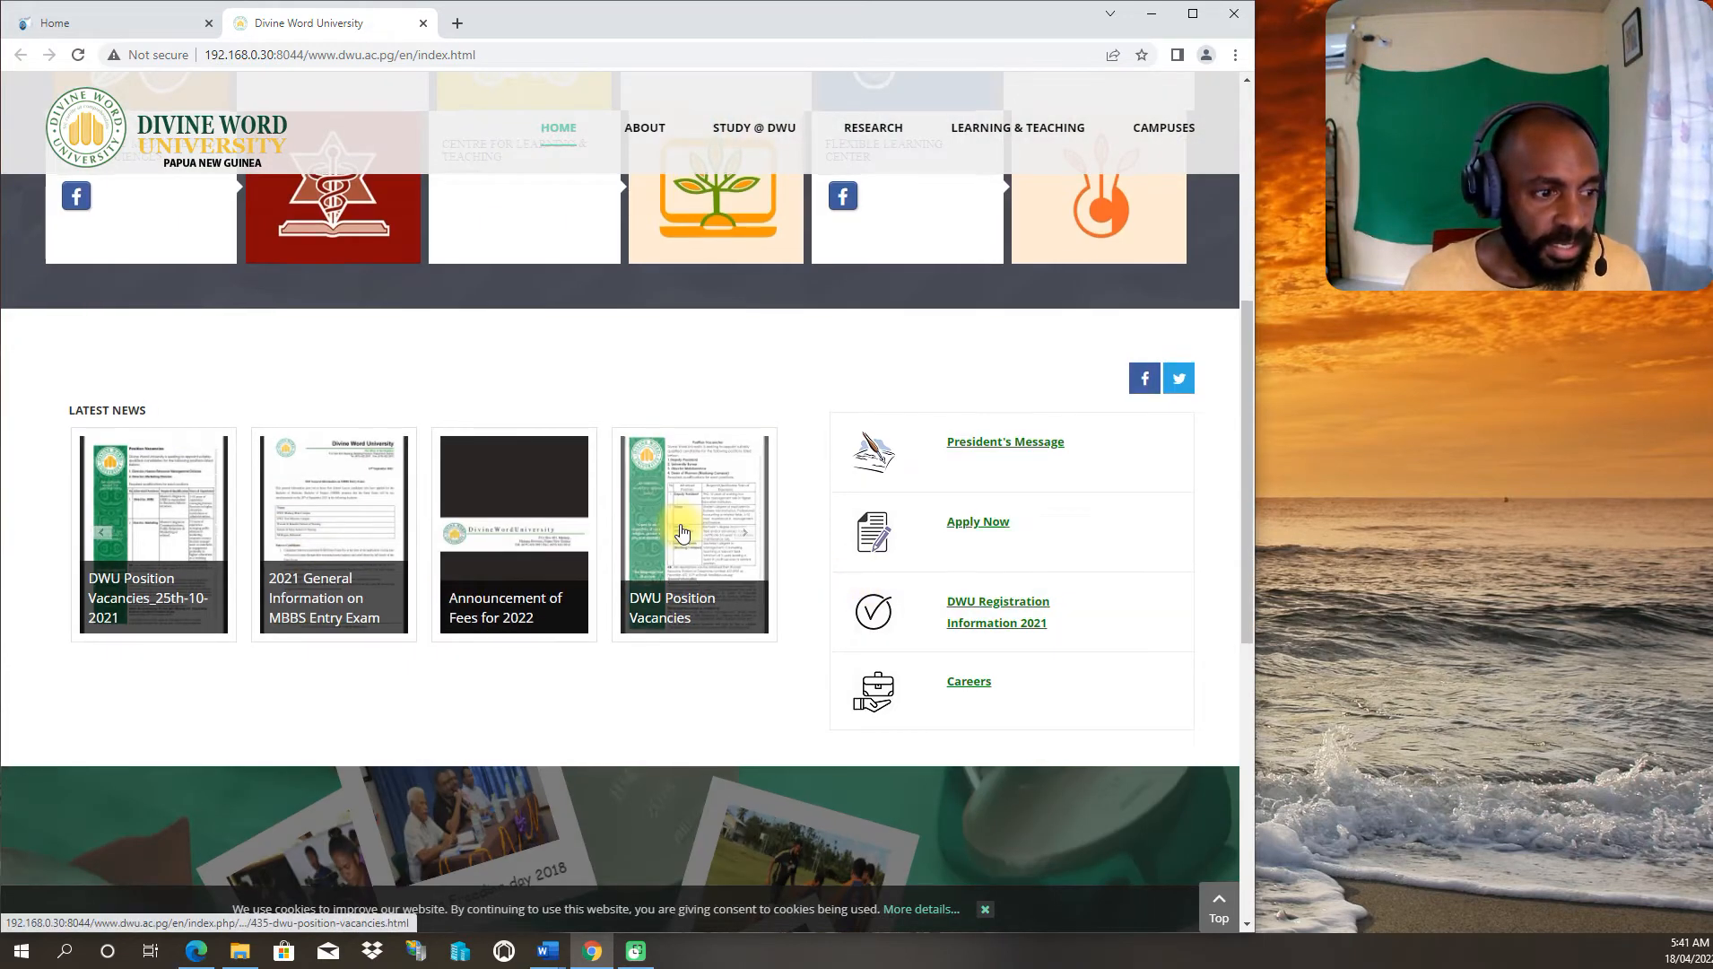
scroll(up, 3)
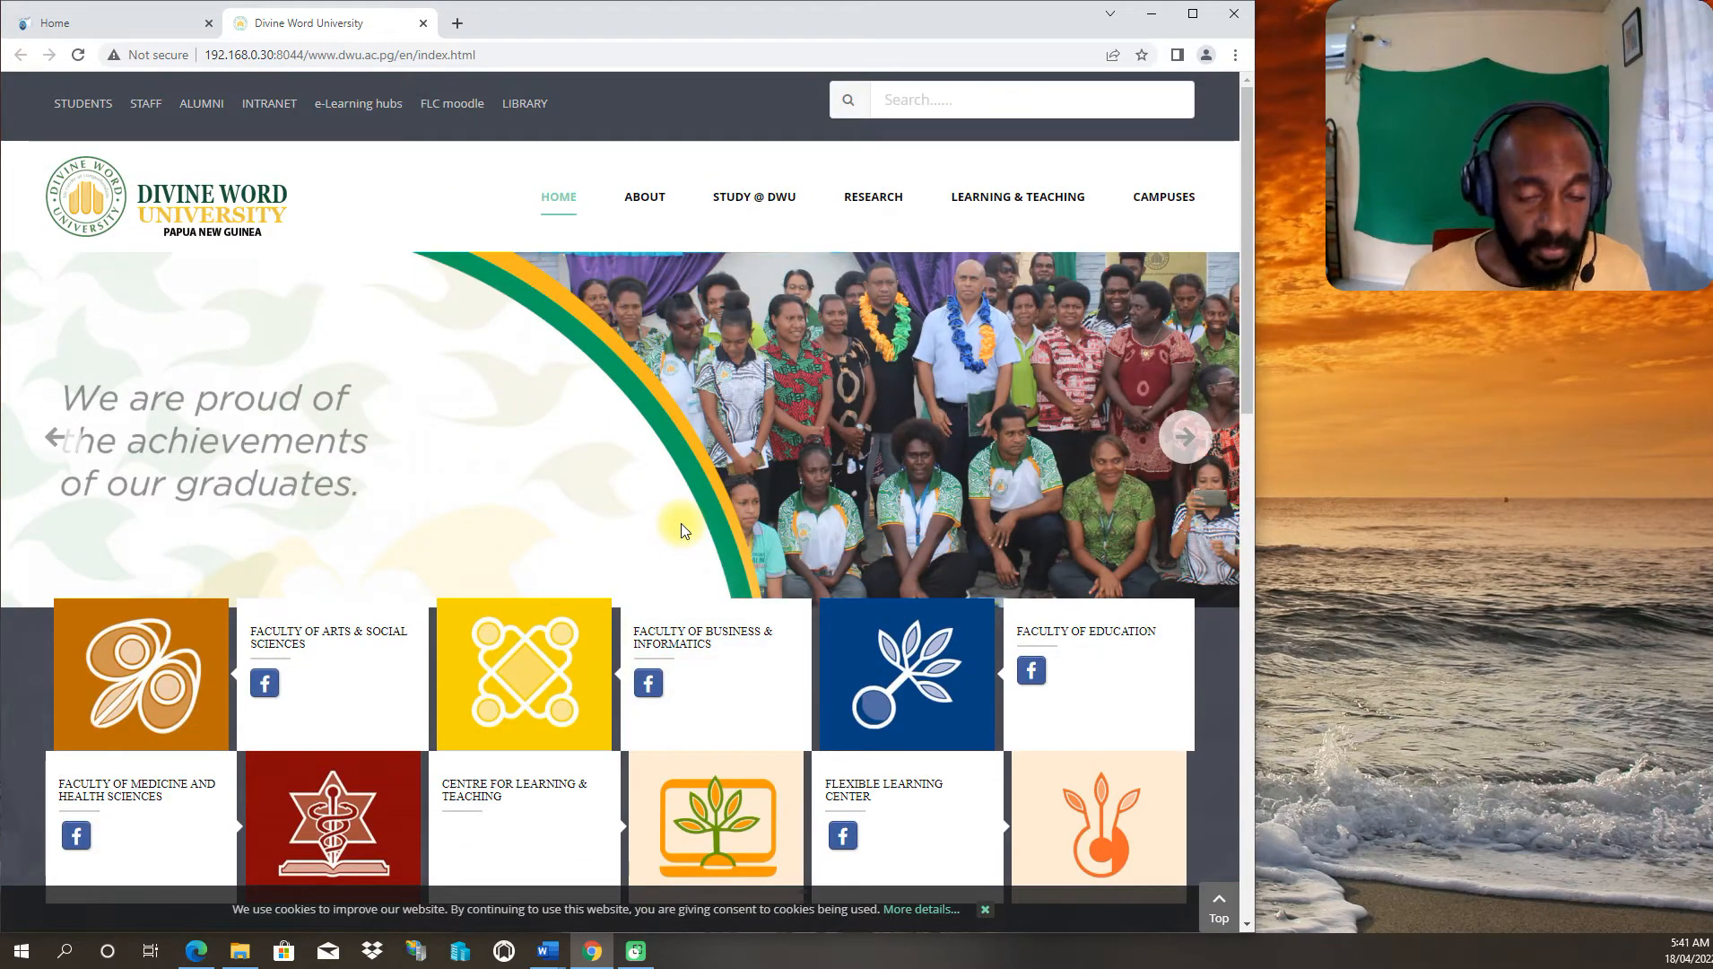
mouse_move(680, 515)
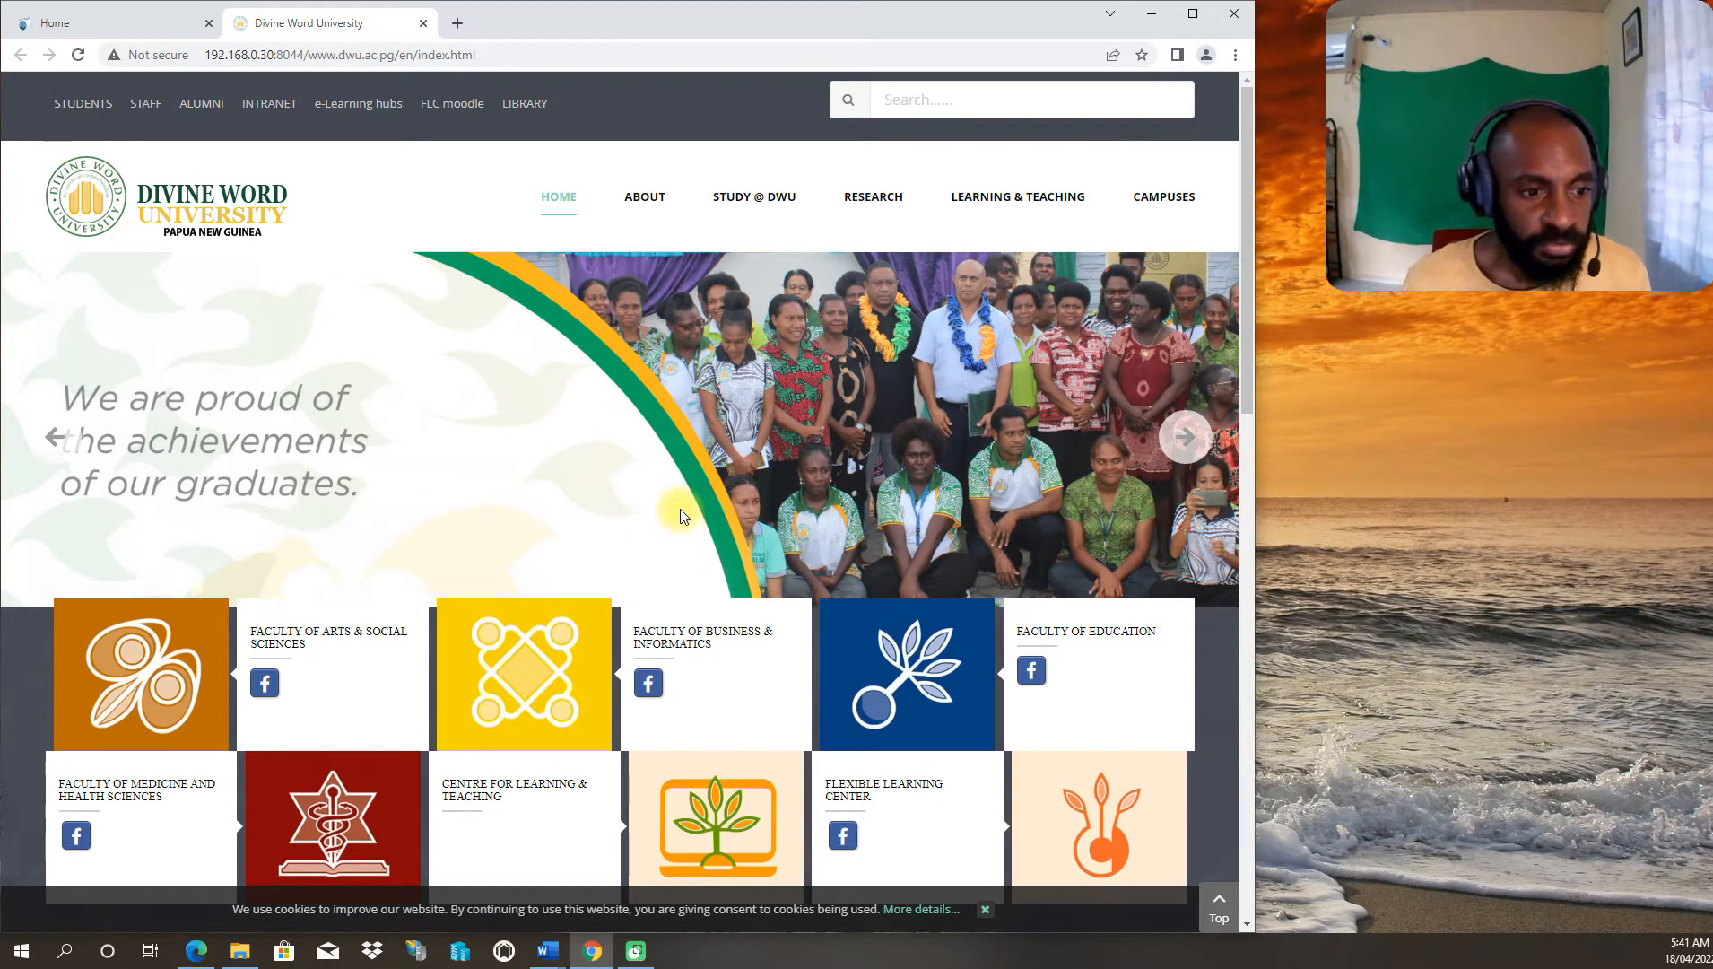
mouse_move(678, 513)
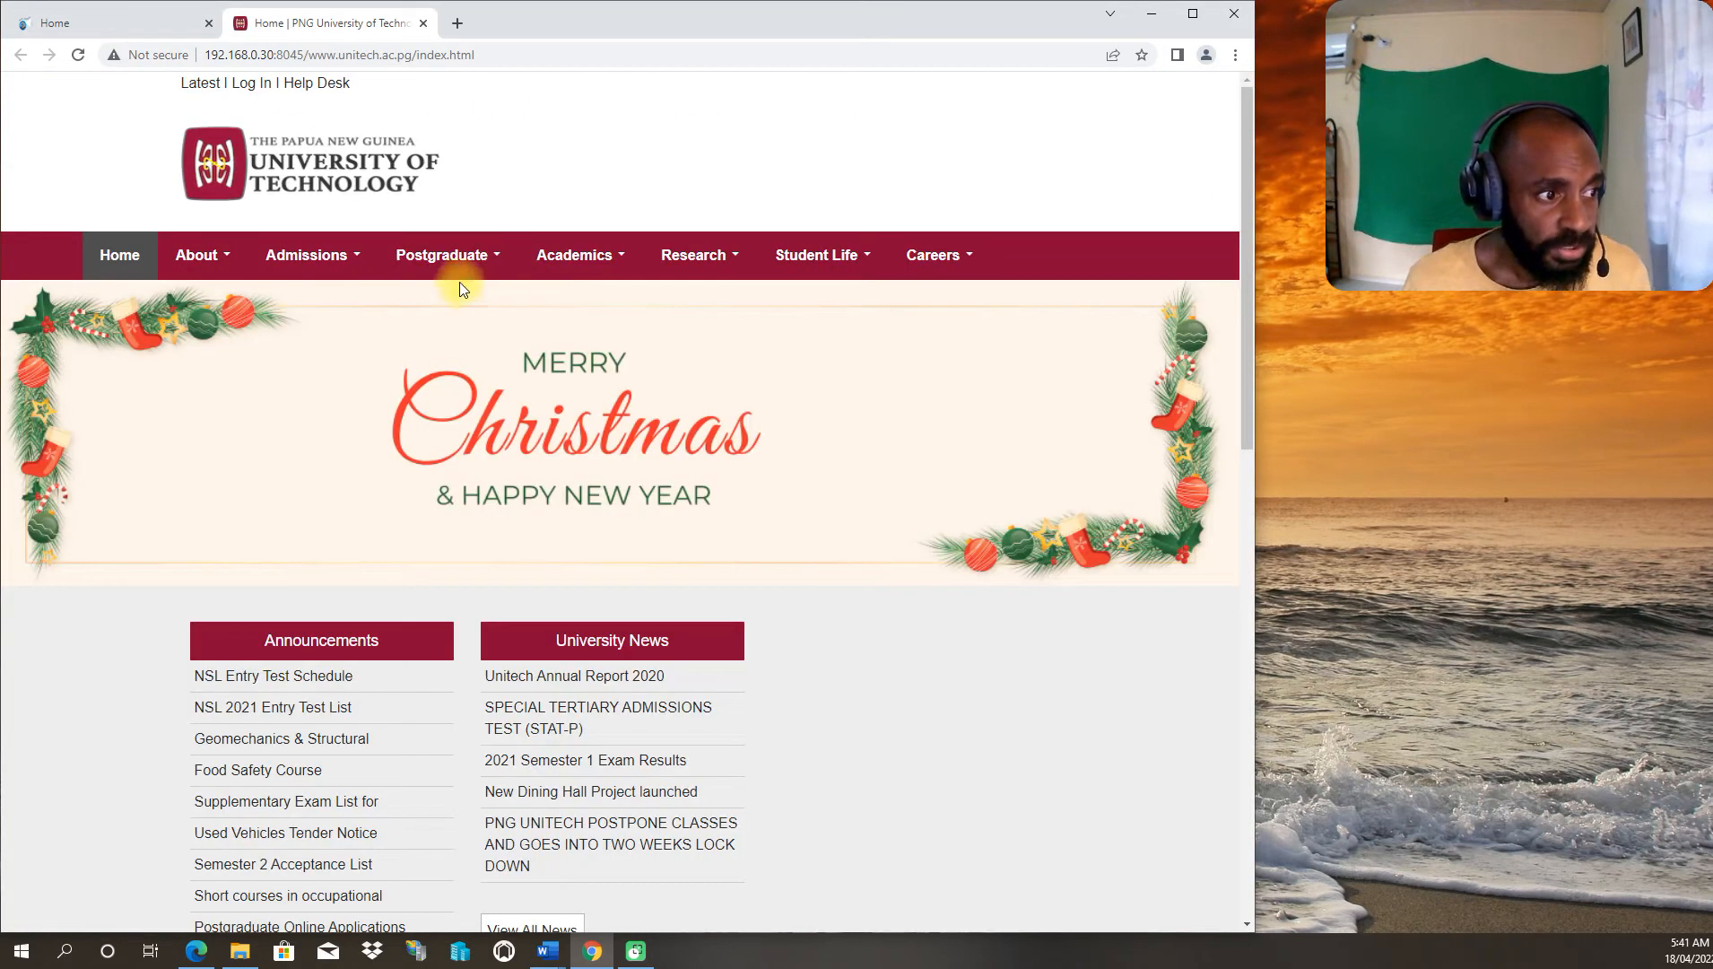
Step: View About Unitech, then the Academic Departments page via the Academics menu
click(196, 255)
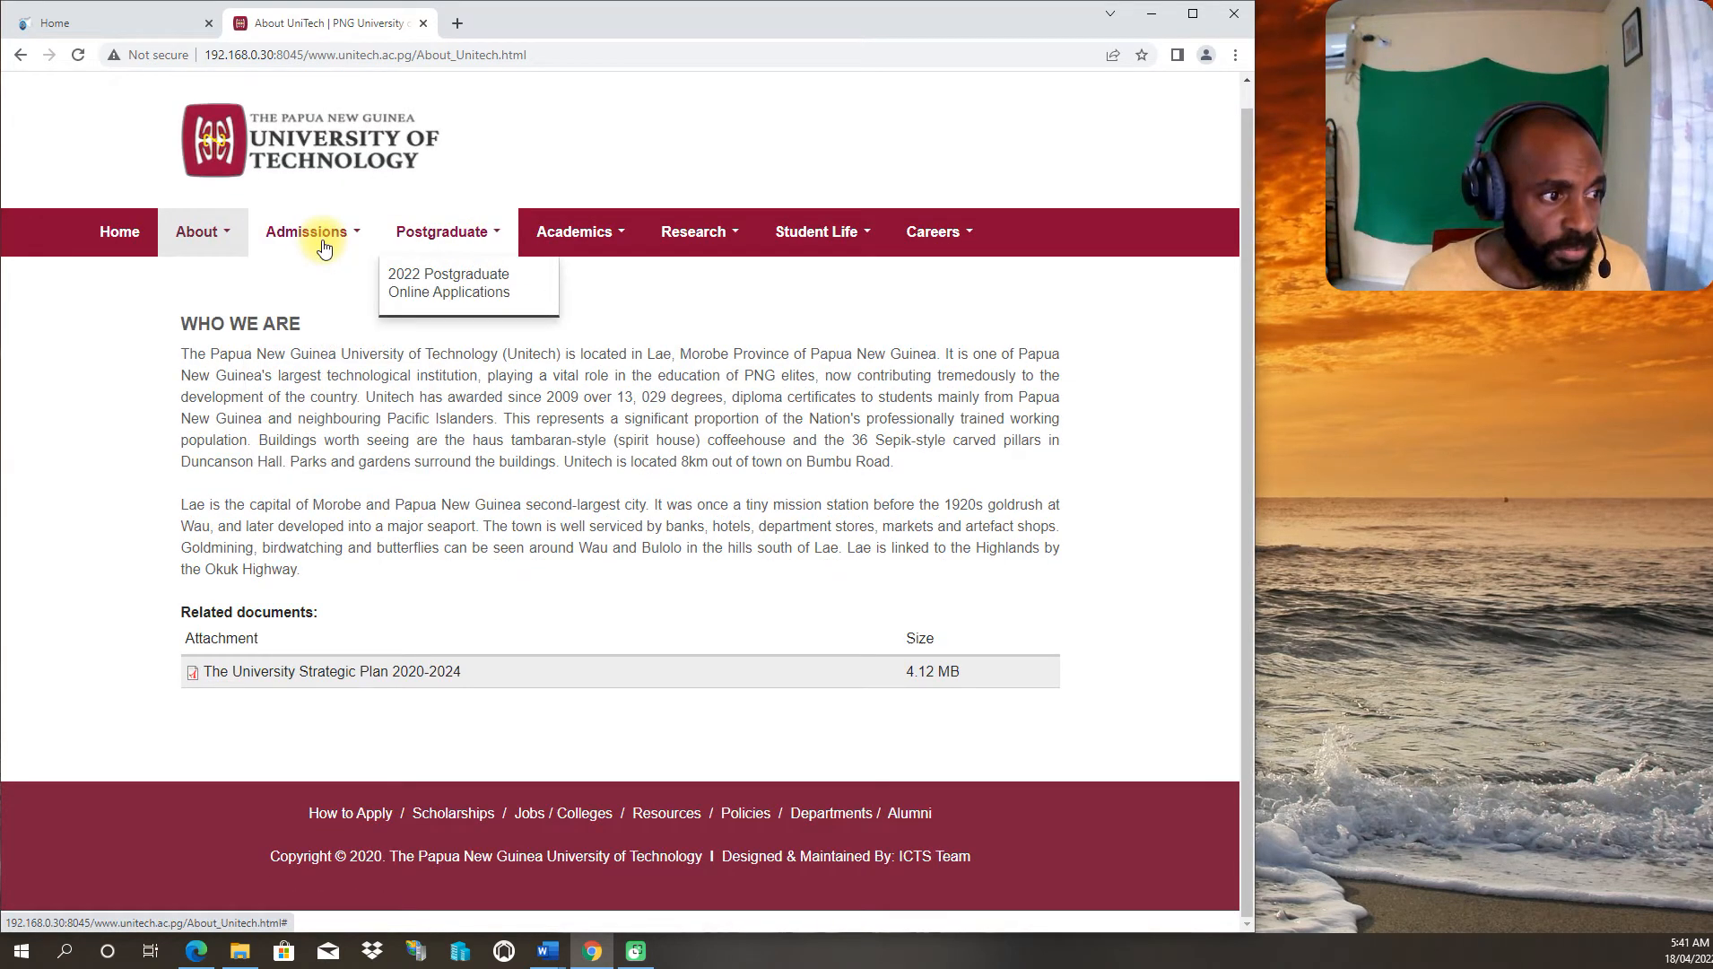
click(574, 229)
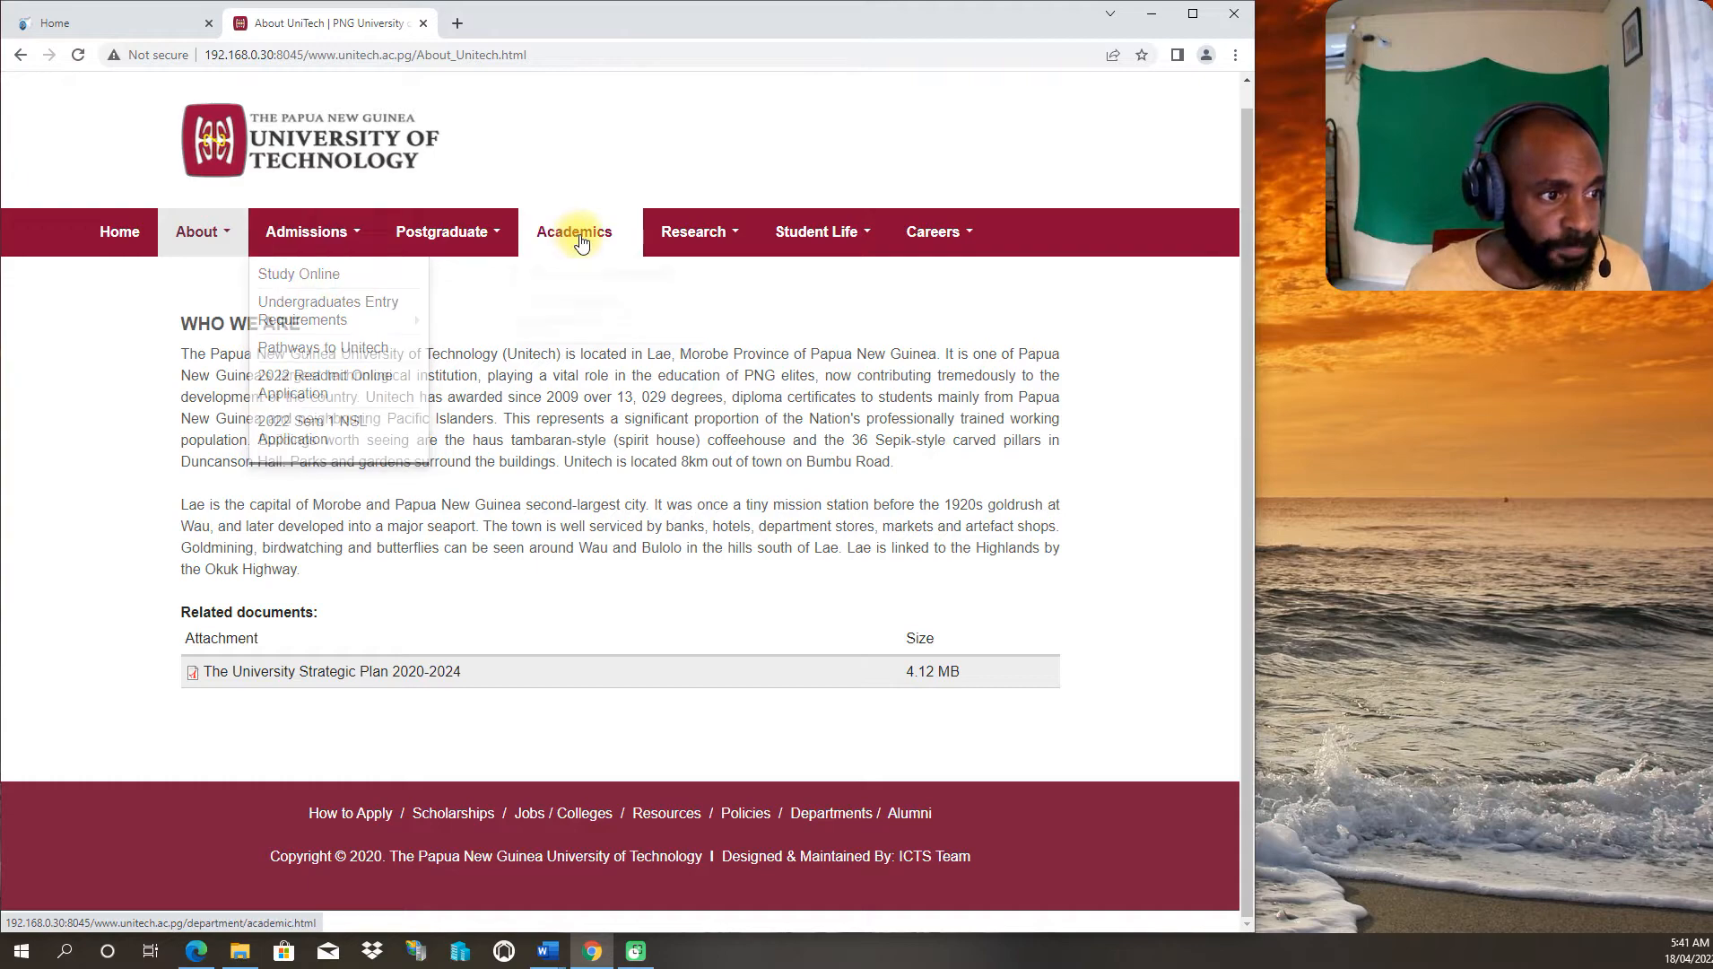
click(574, 232)
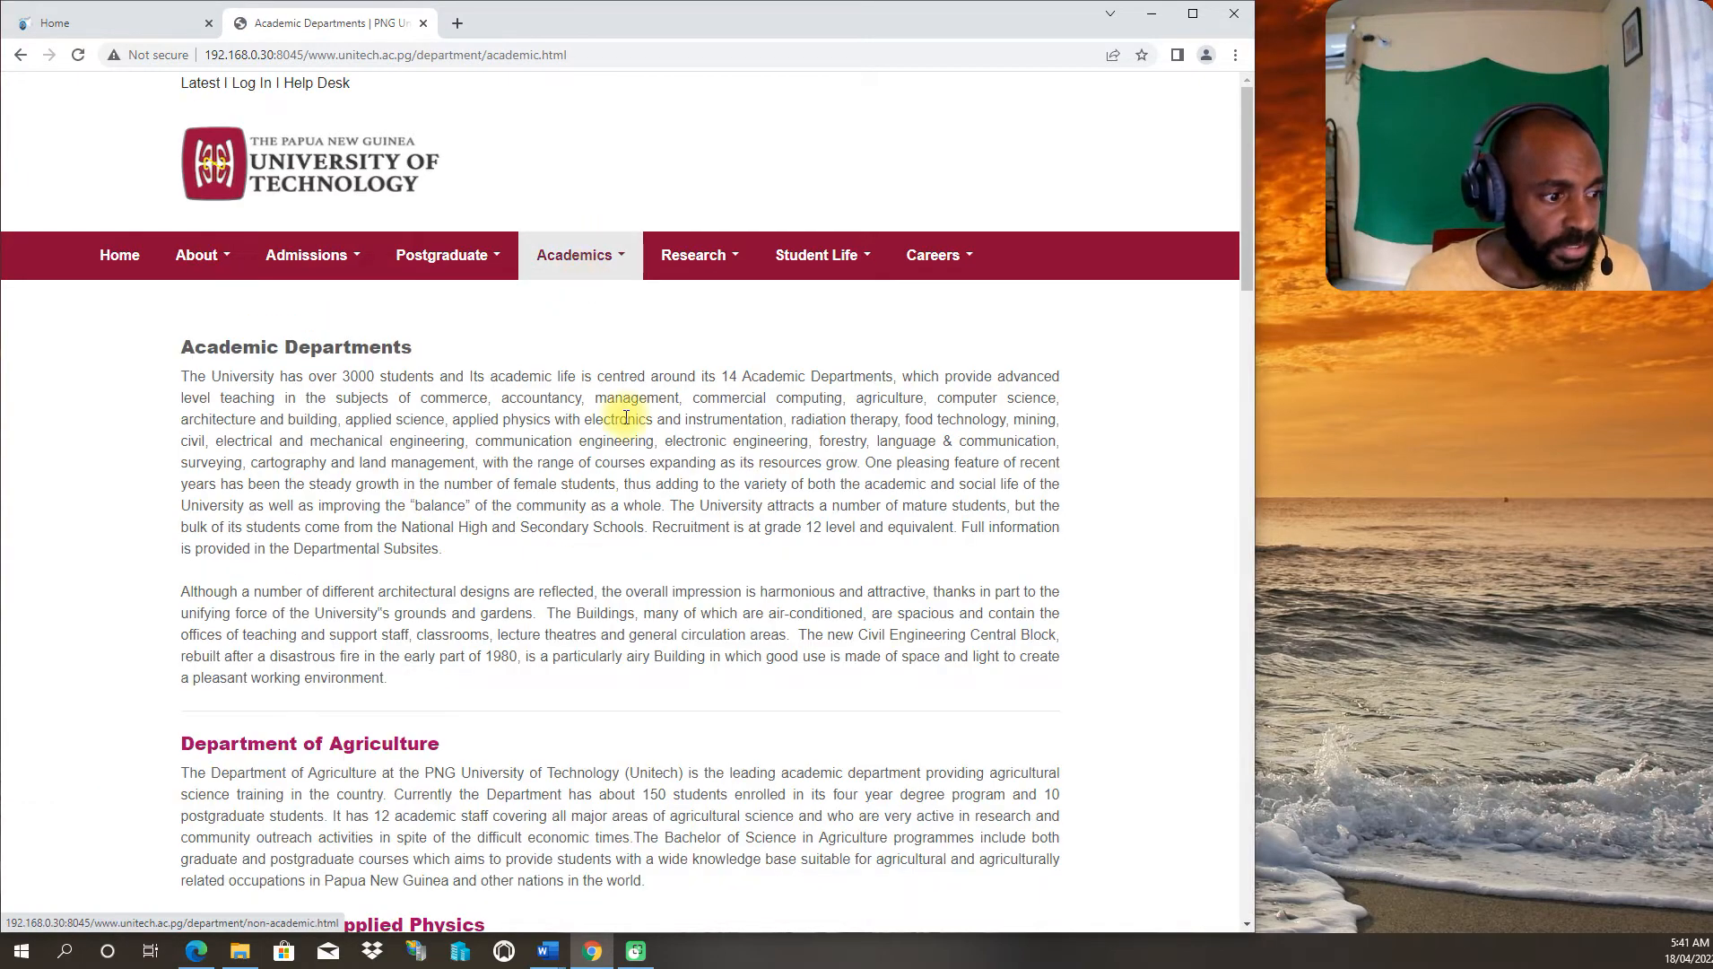
scroll(down, 3)
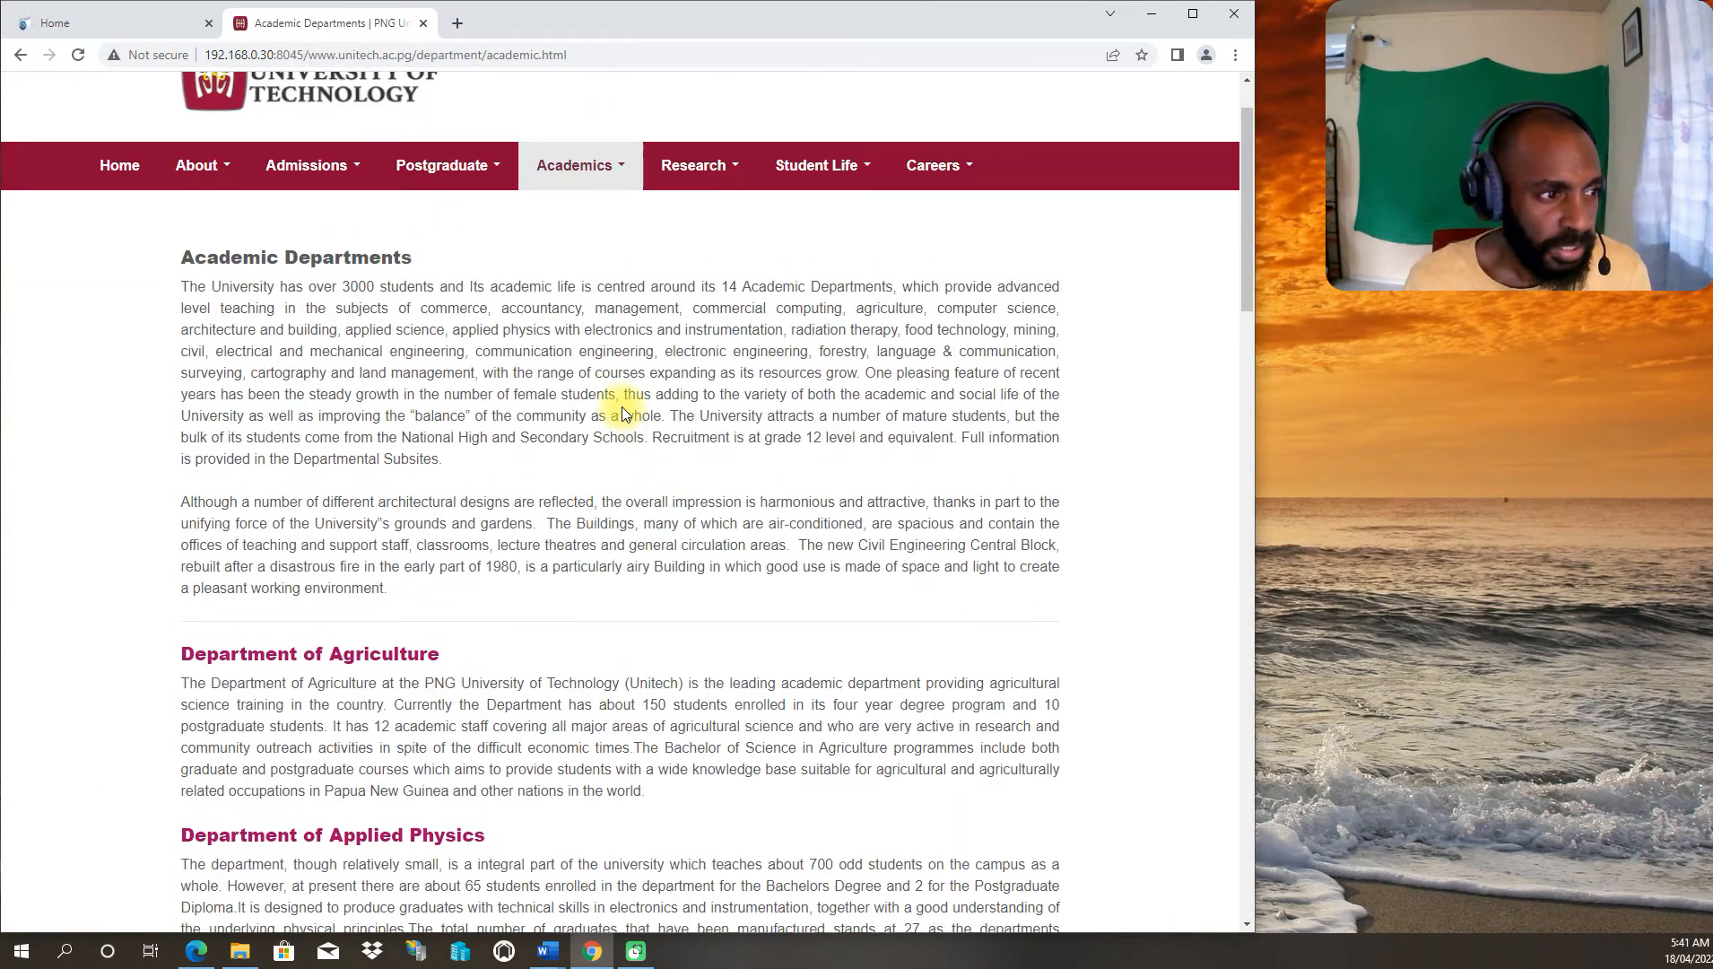
scroll(down, 3)
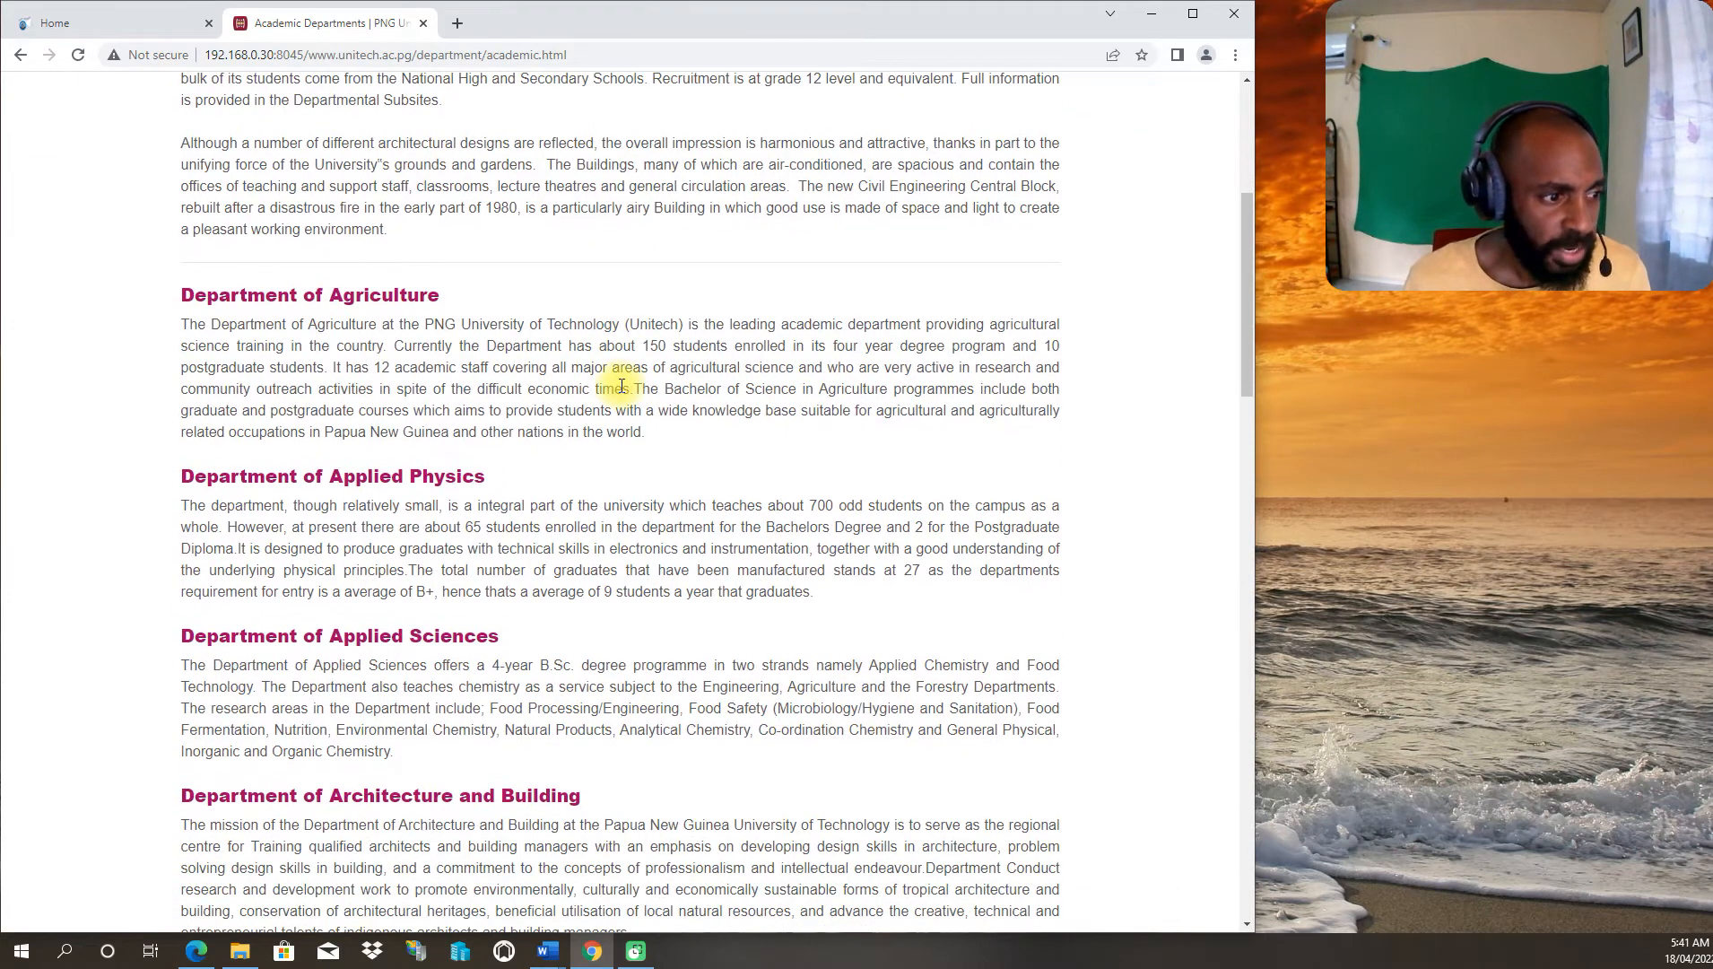
scroll(down, 3)
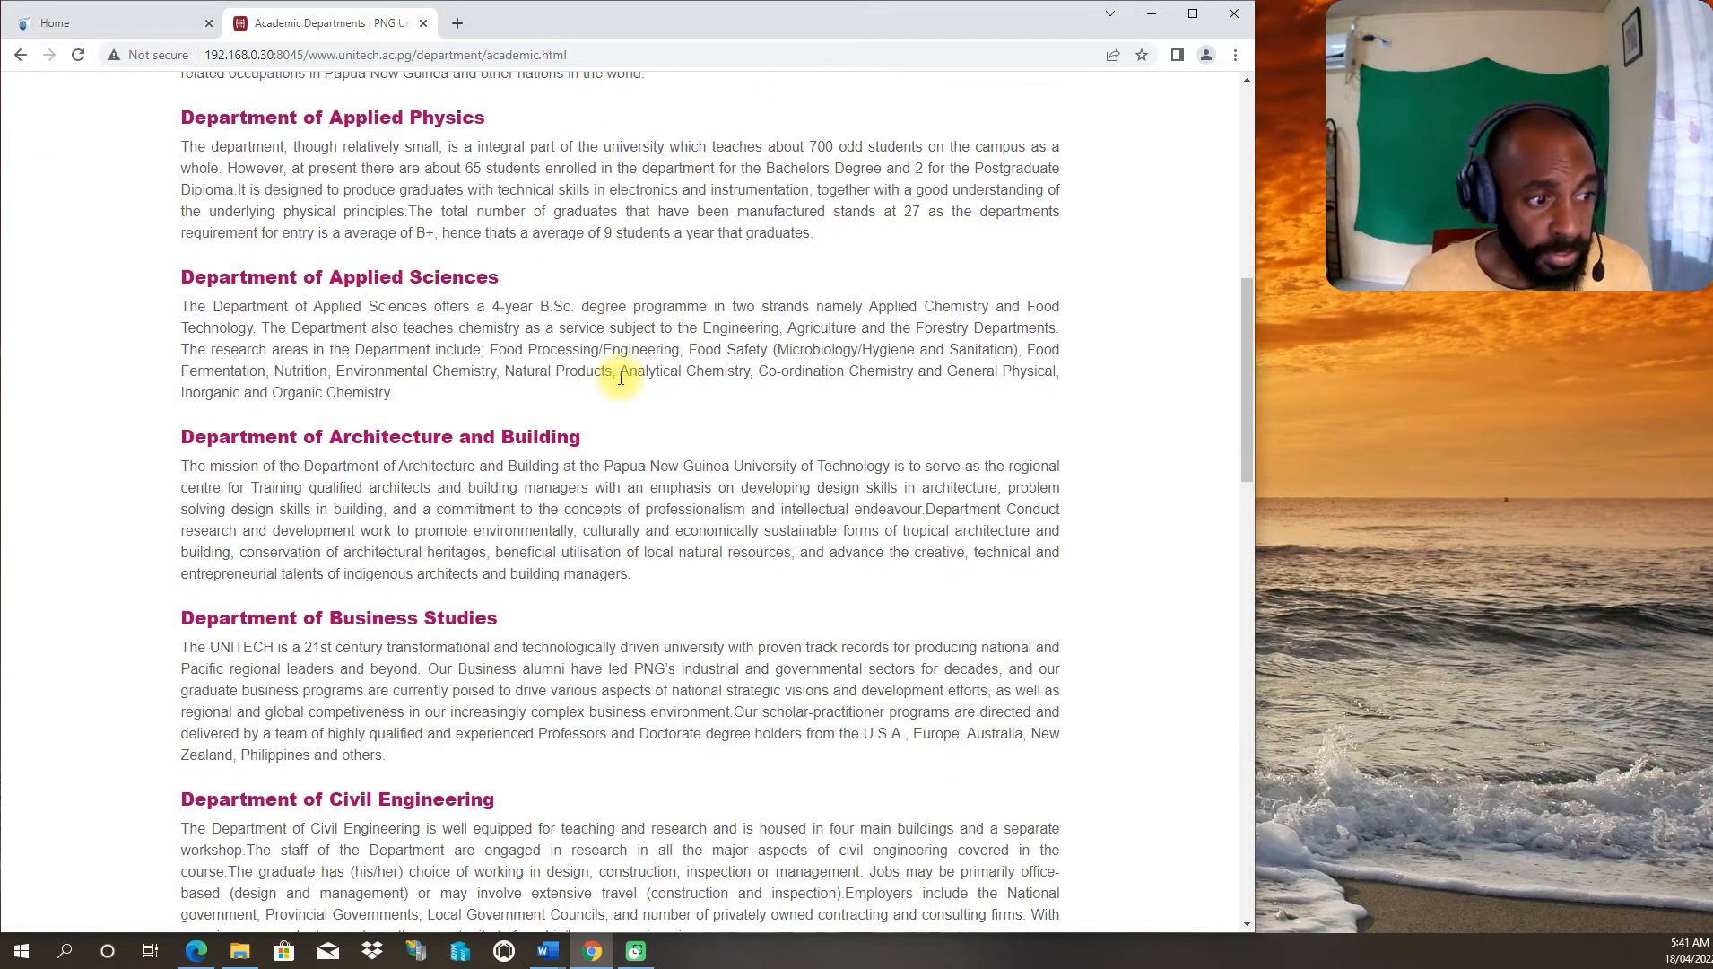
scroll(down, 3)
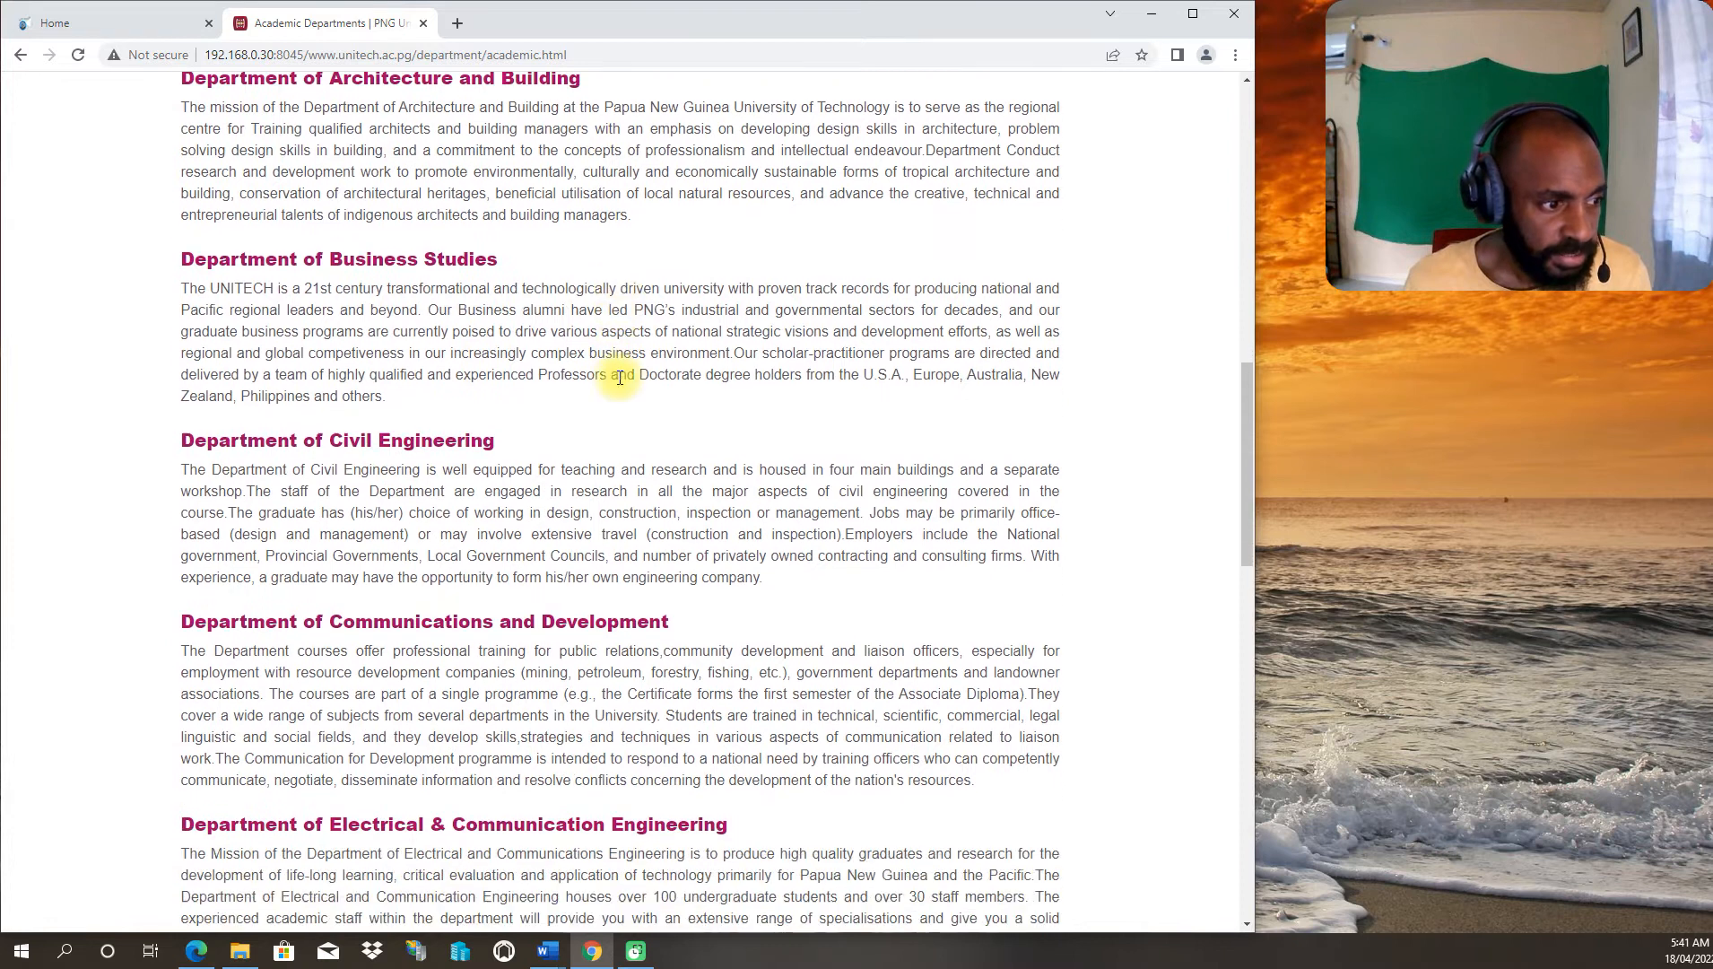
scroll(down, 3)
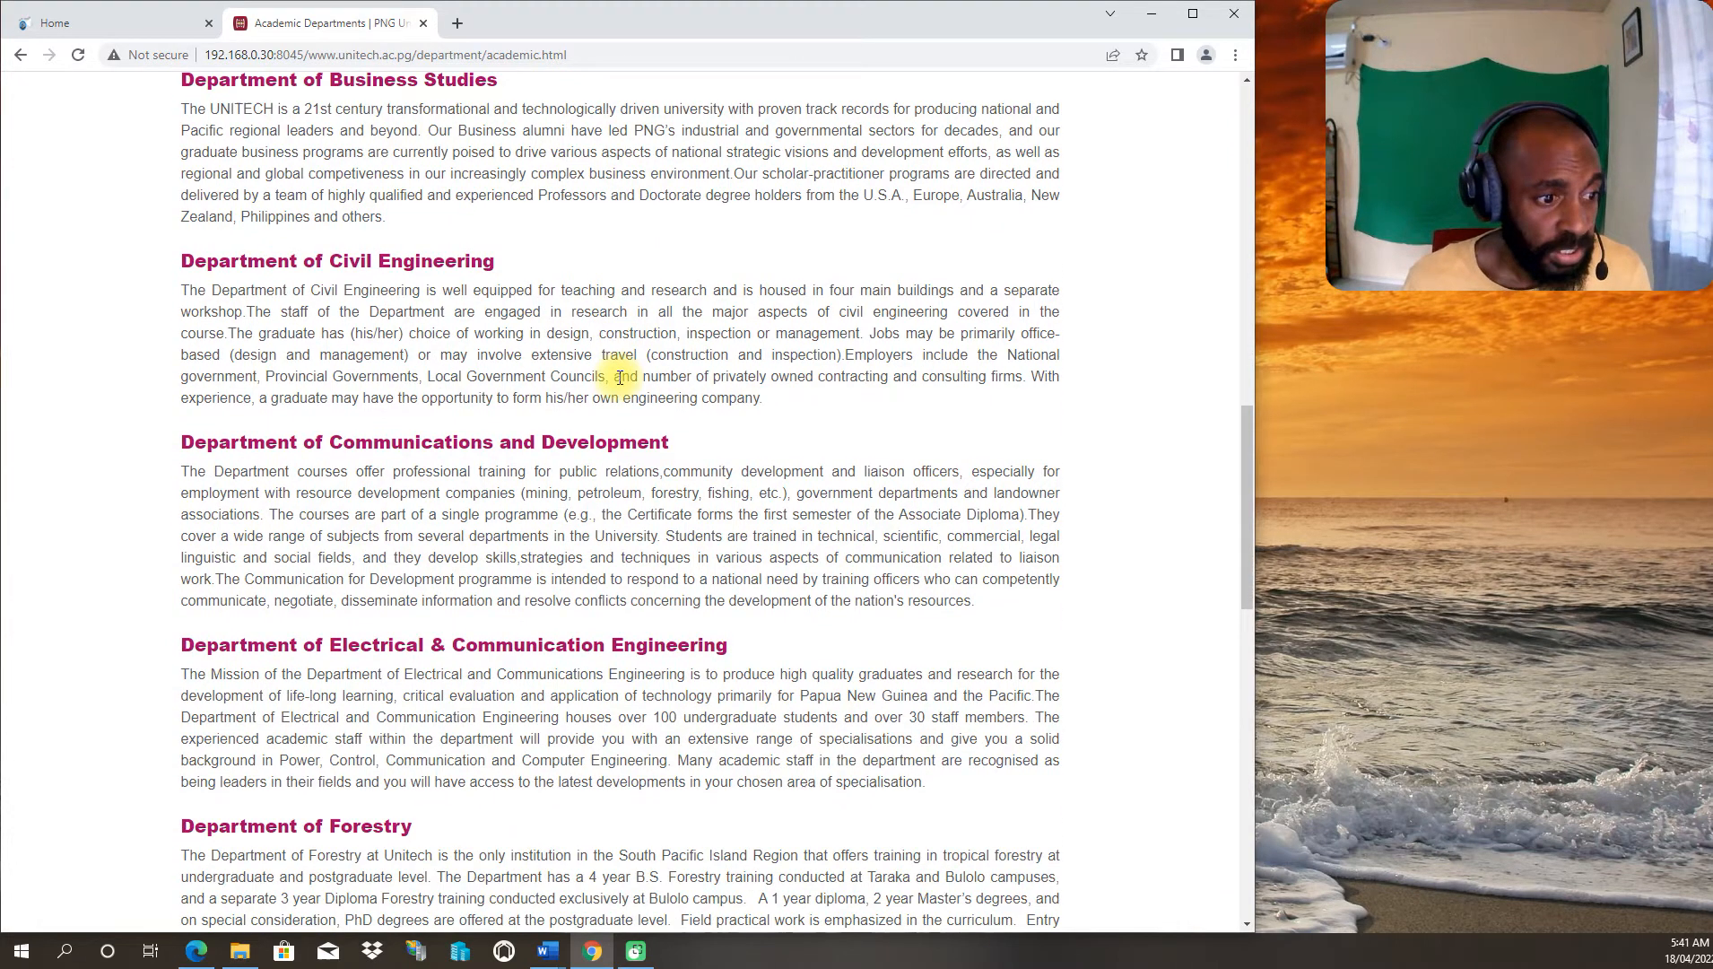
scroll(down, 3)
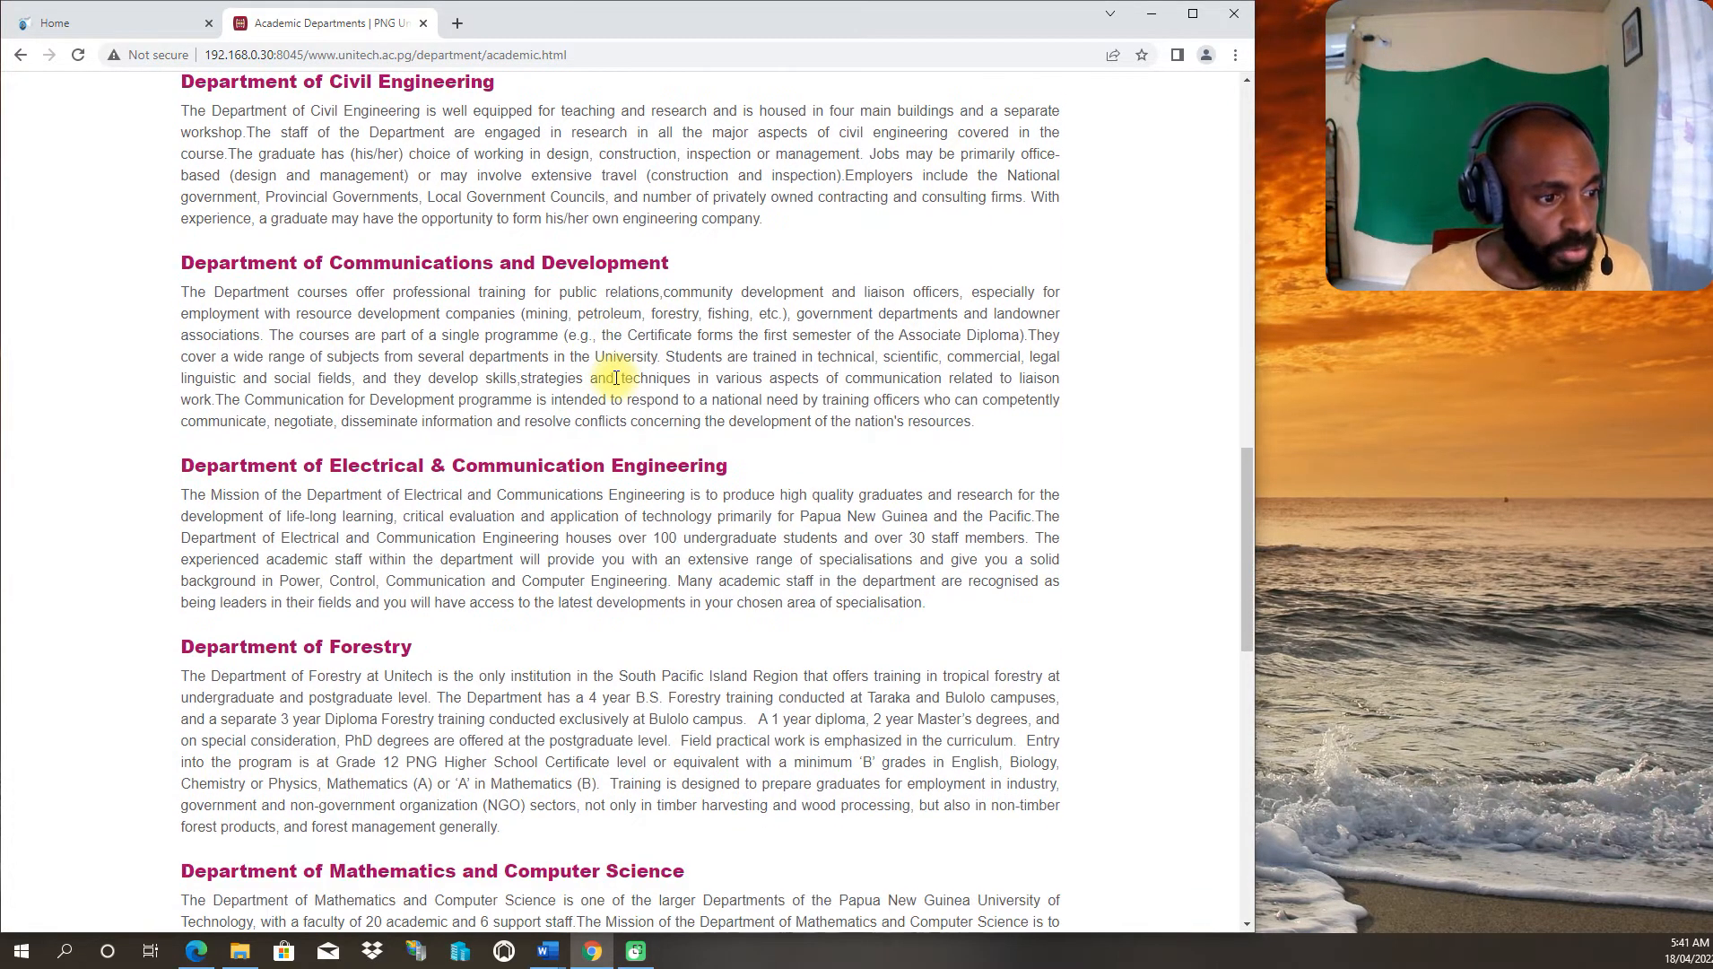
scroll(down, 3)
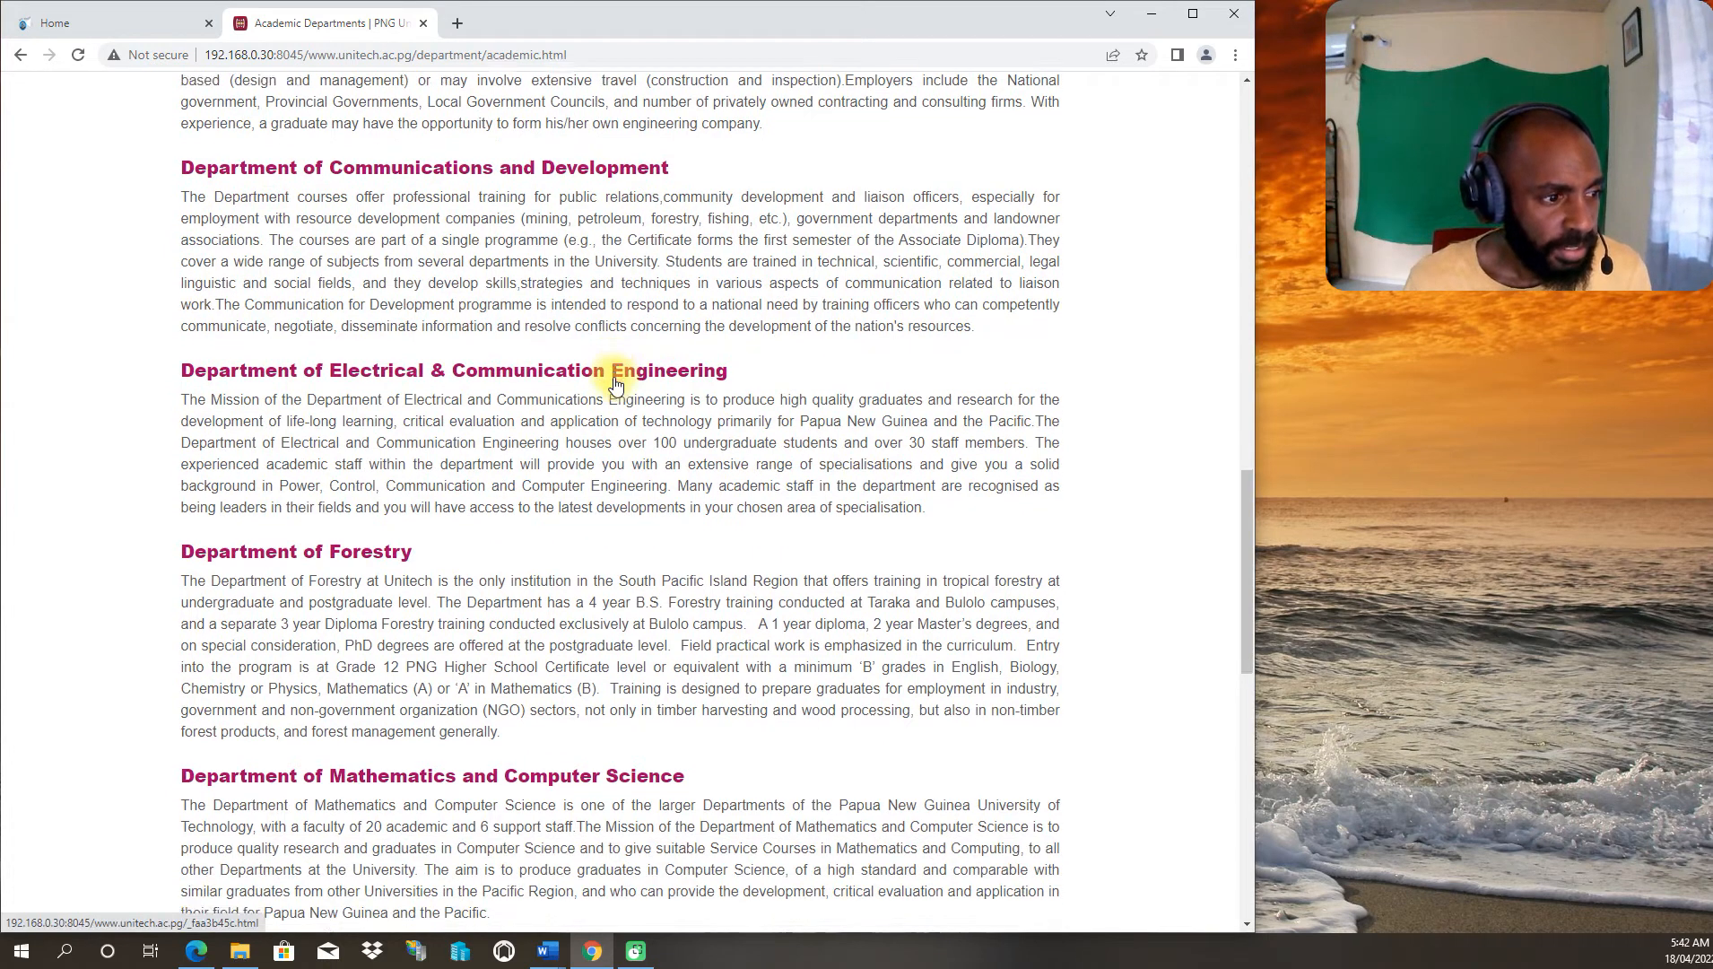
scroll(down, 3)
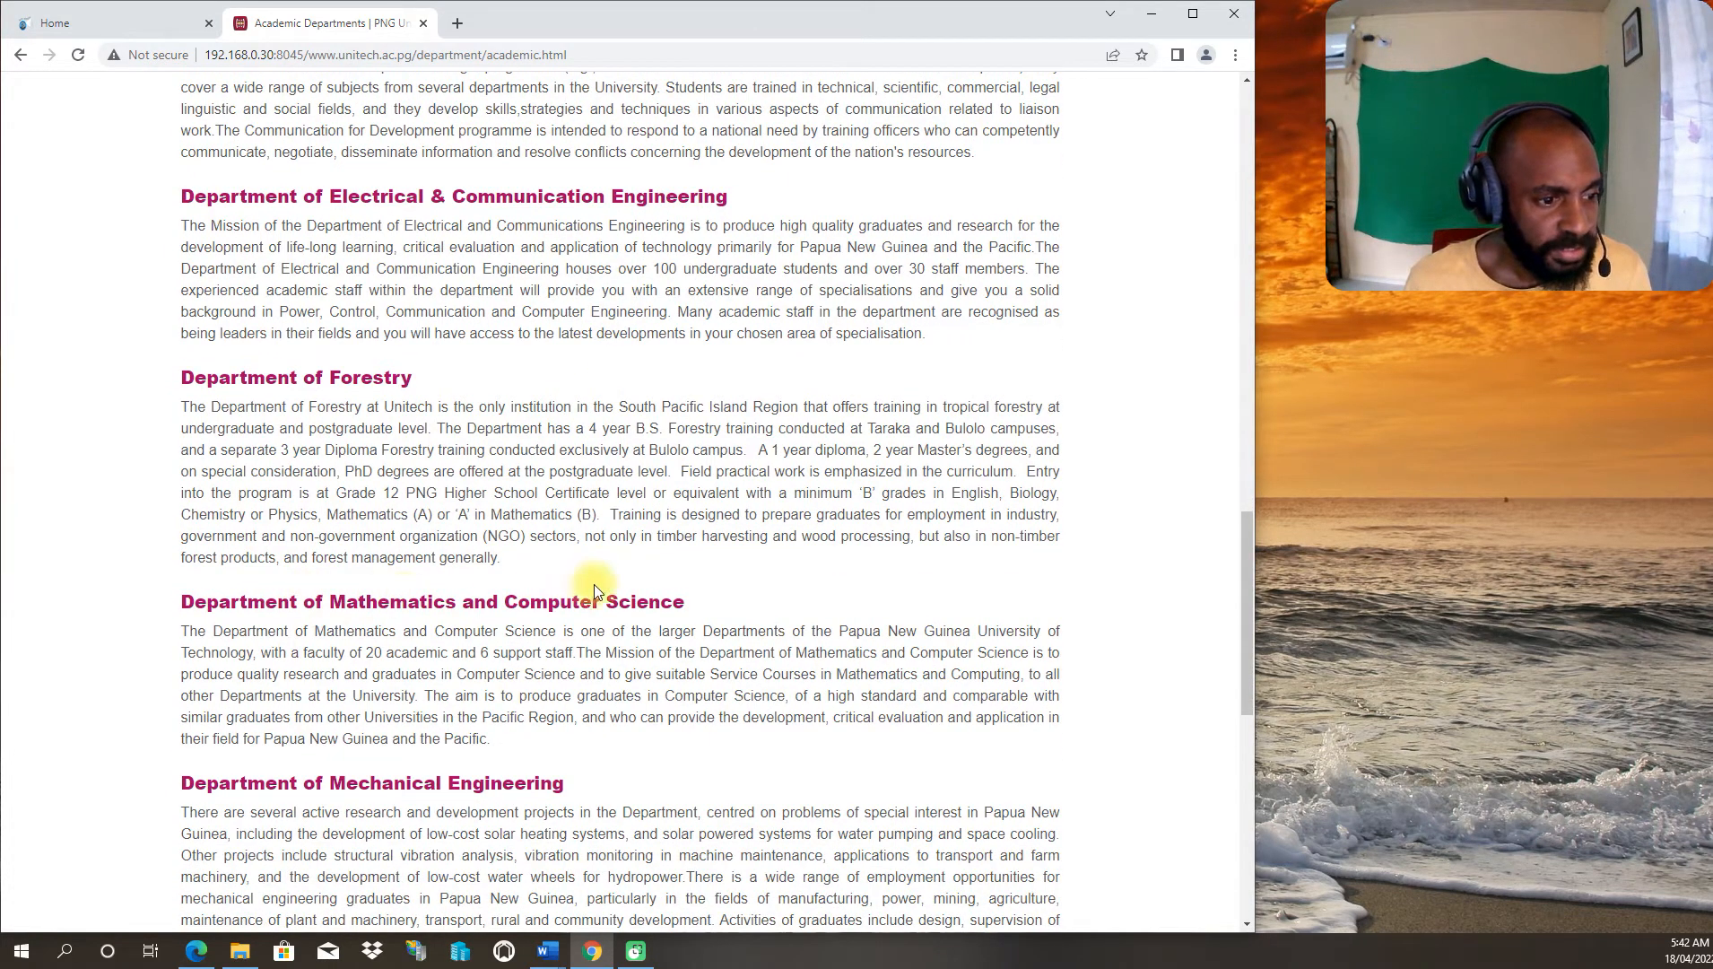
scroll(down, 3)
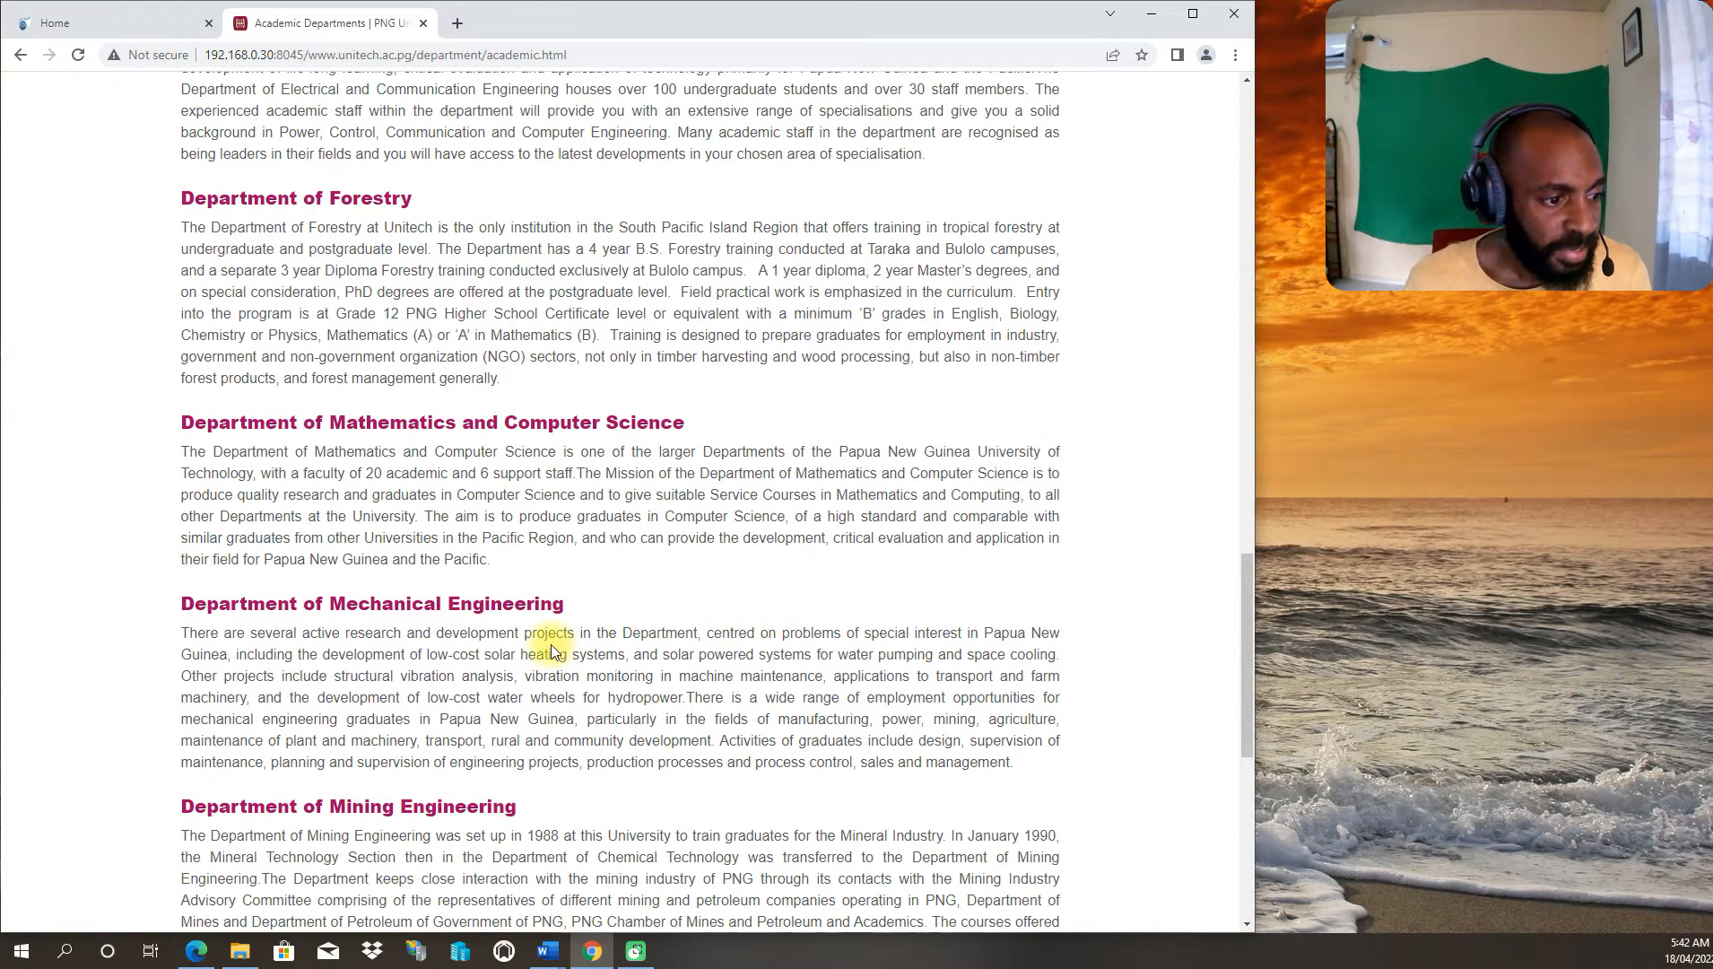
scroll(down, 3)
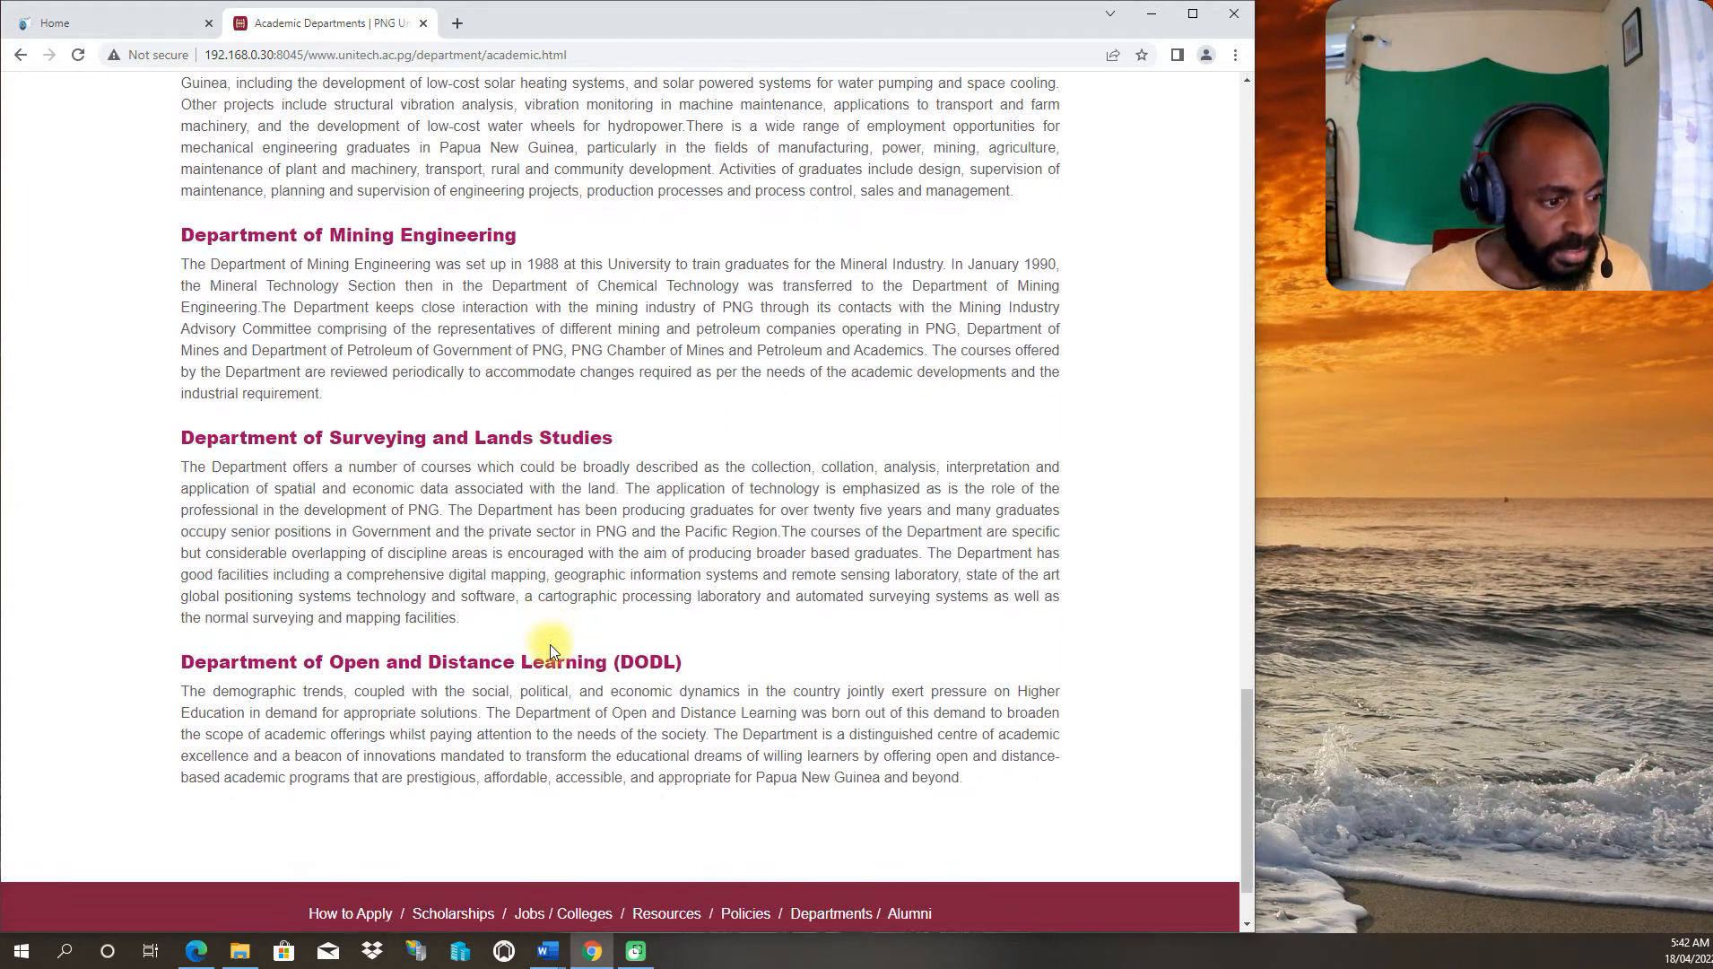
scroll(up, 3)
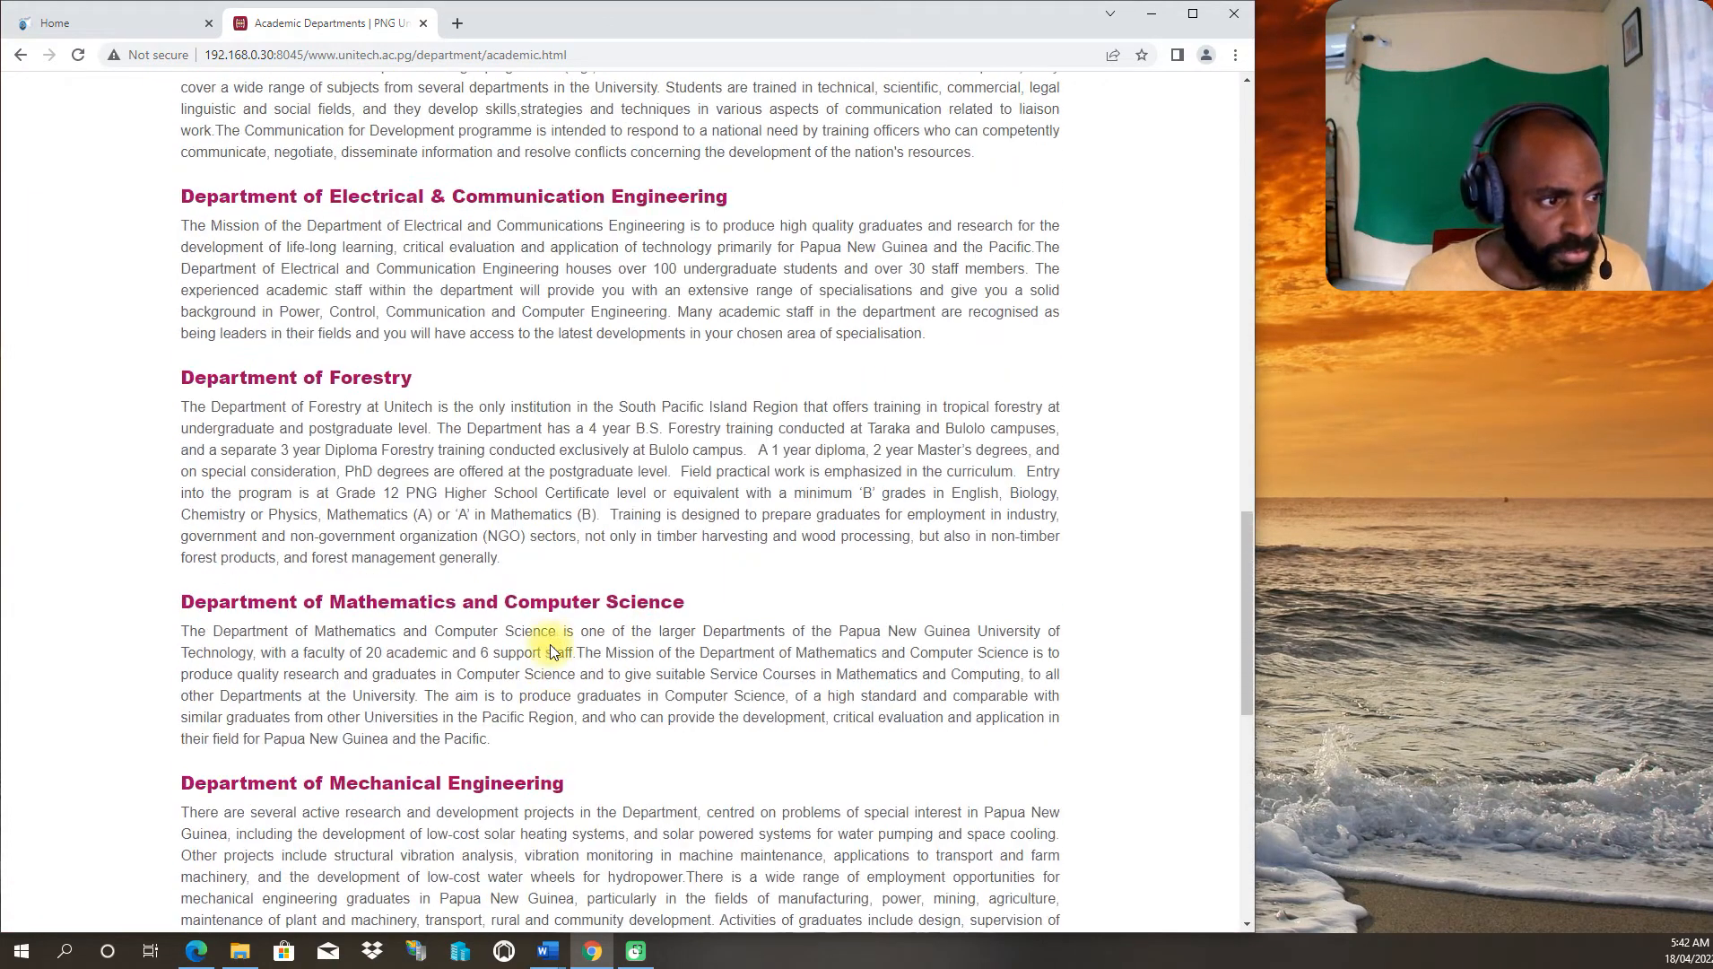
scroll(up, 3)
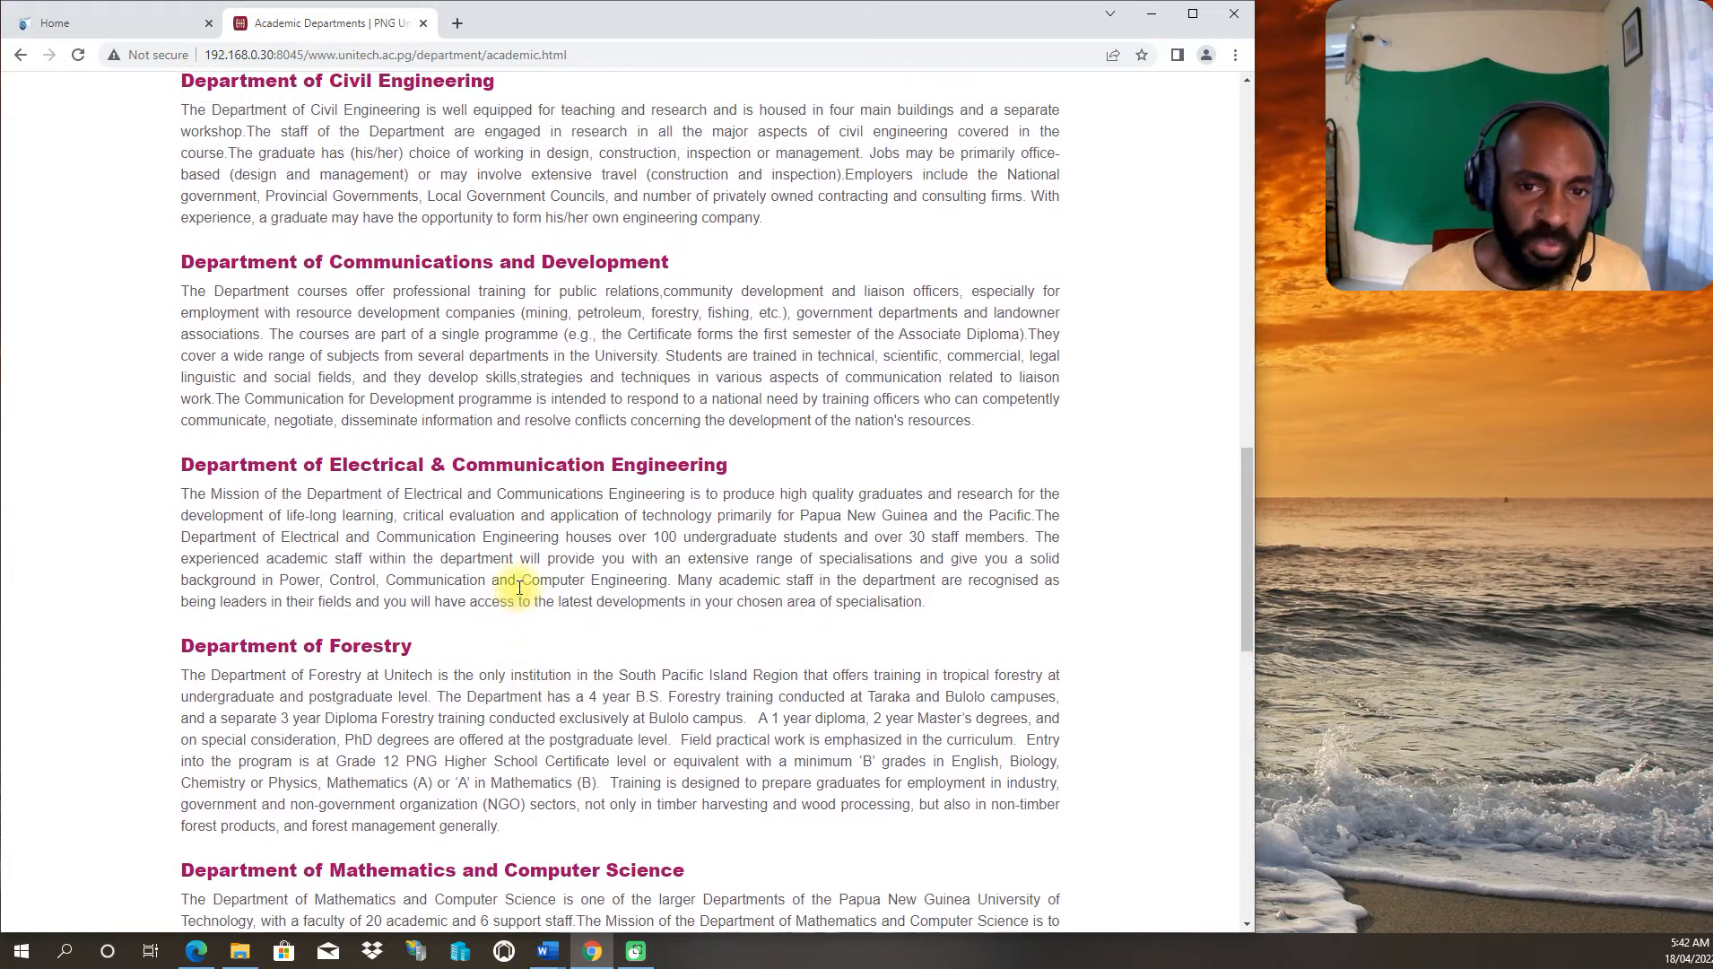
scroll(up, 3)
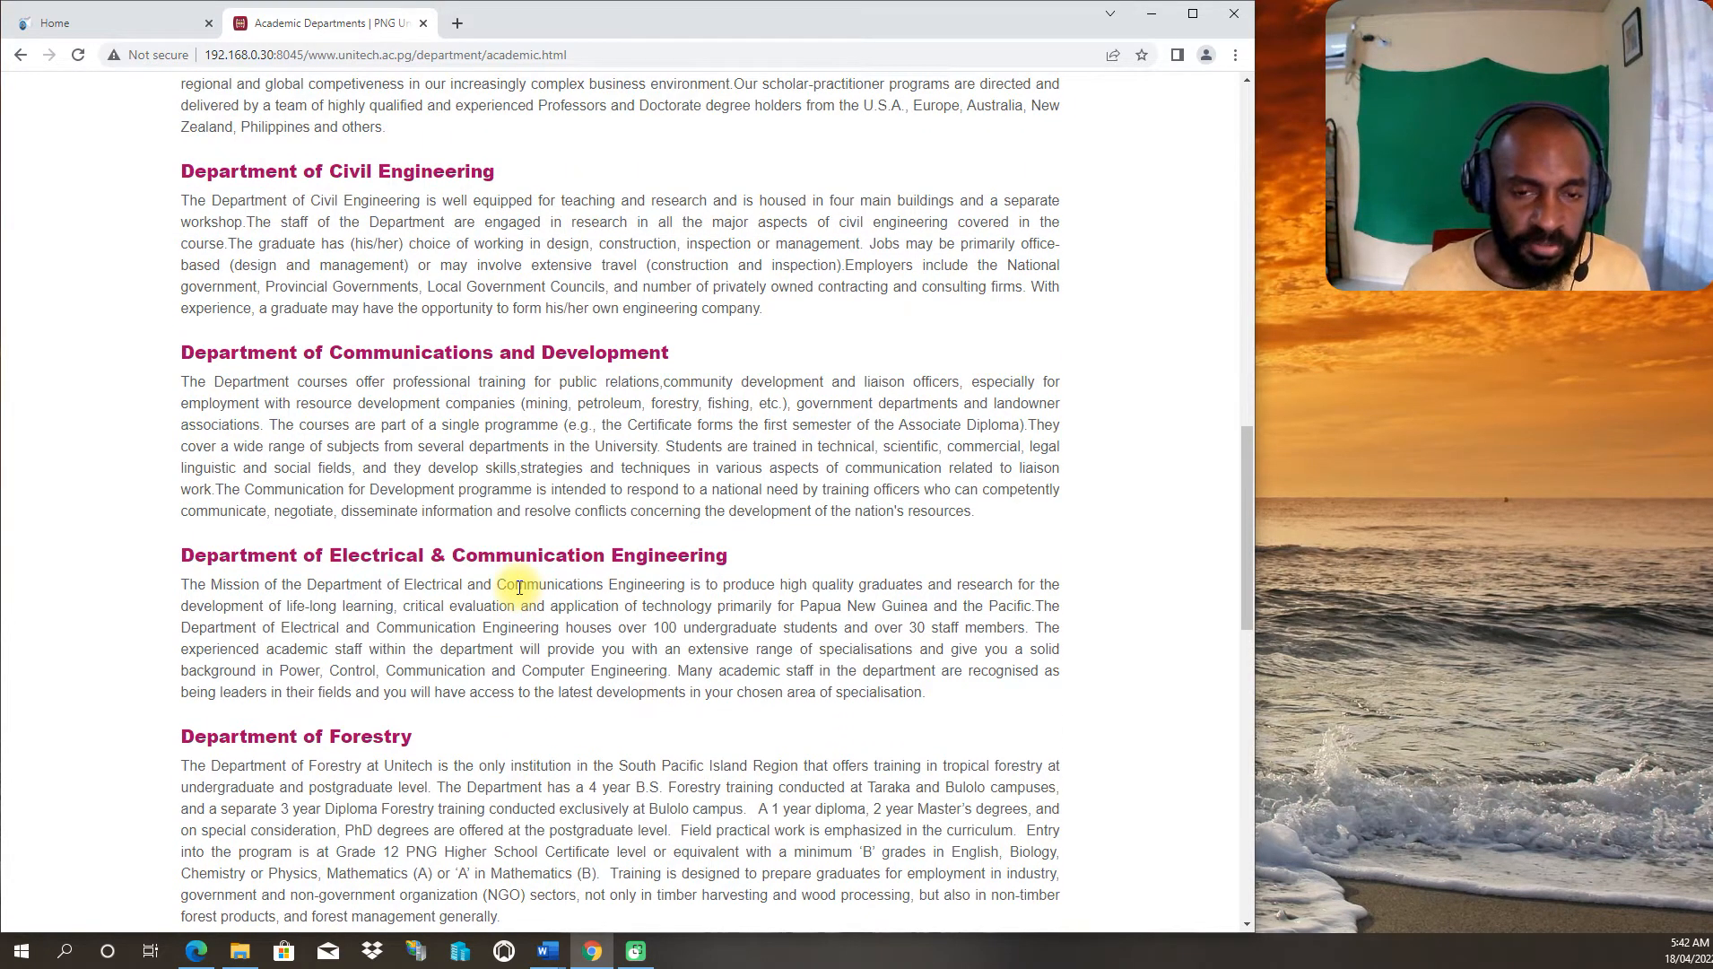
scroll(up, 3)
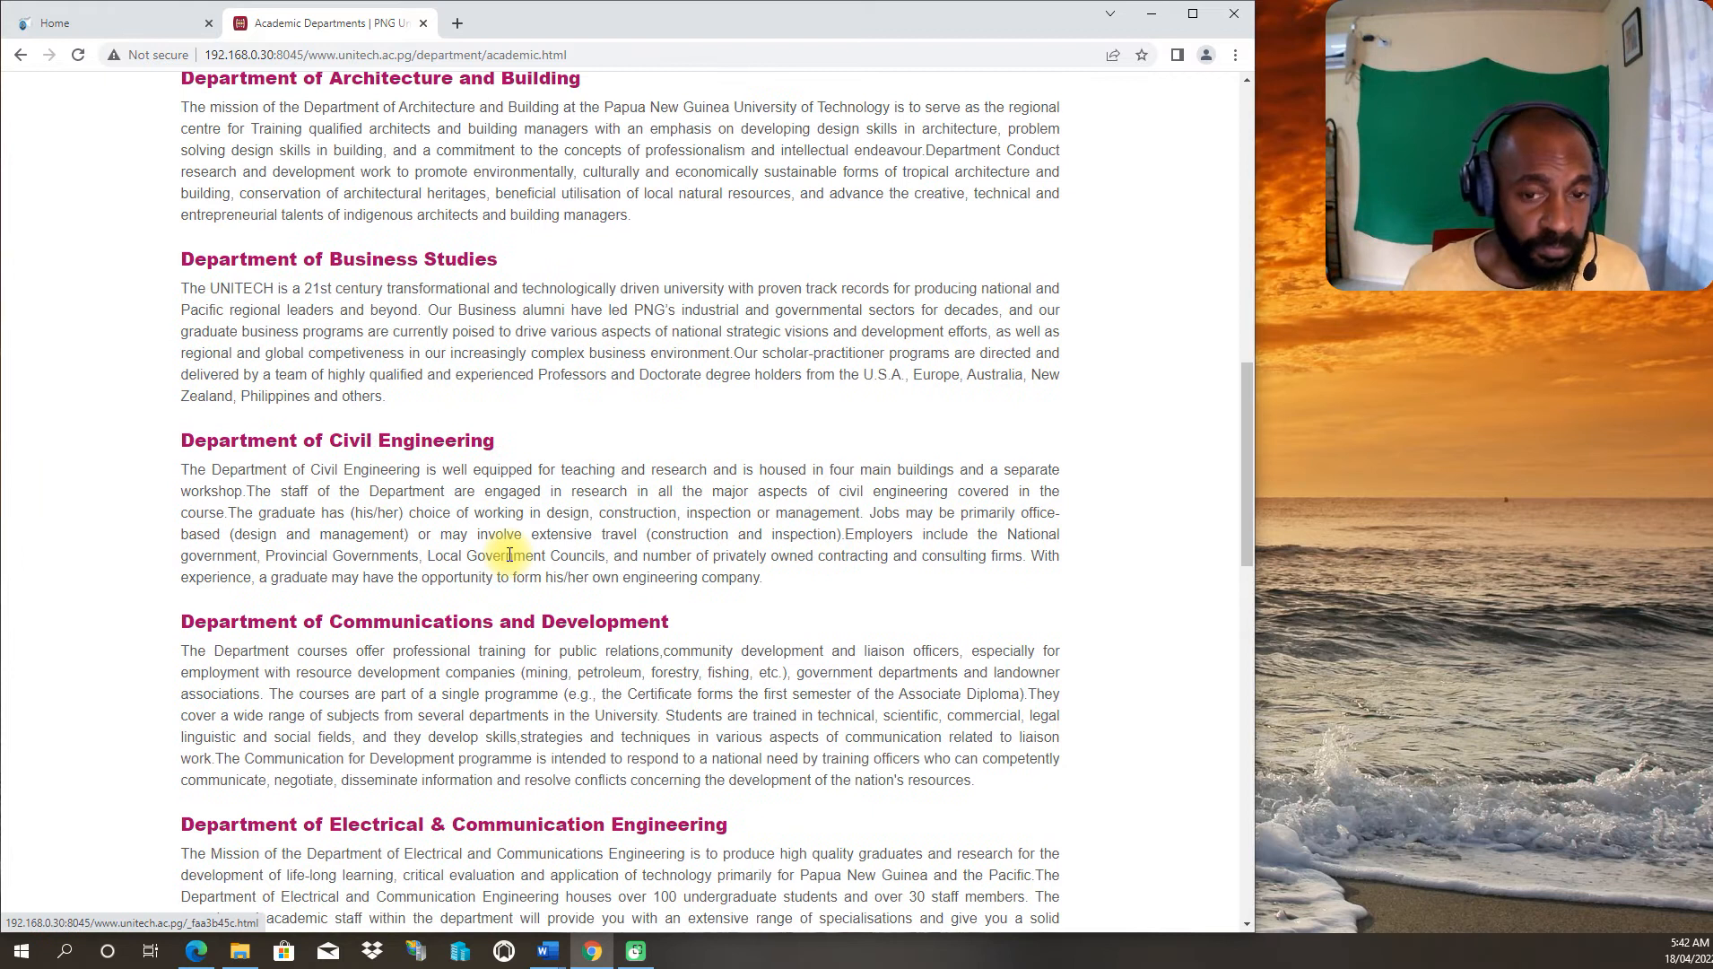
scroll(up, 3)
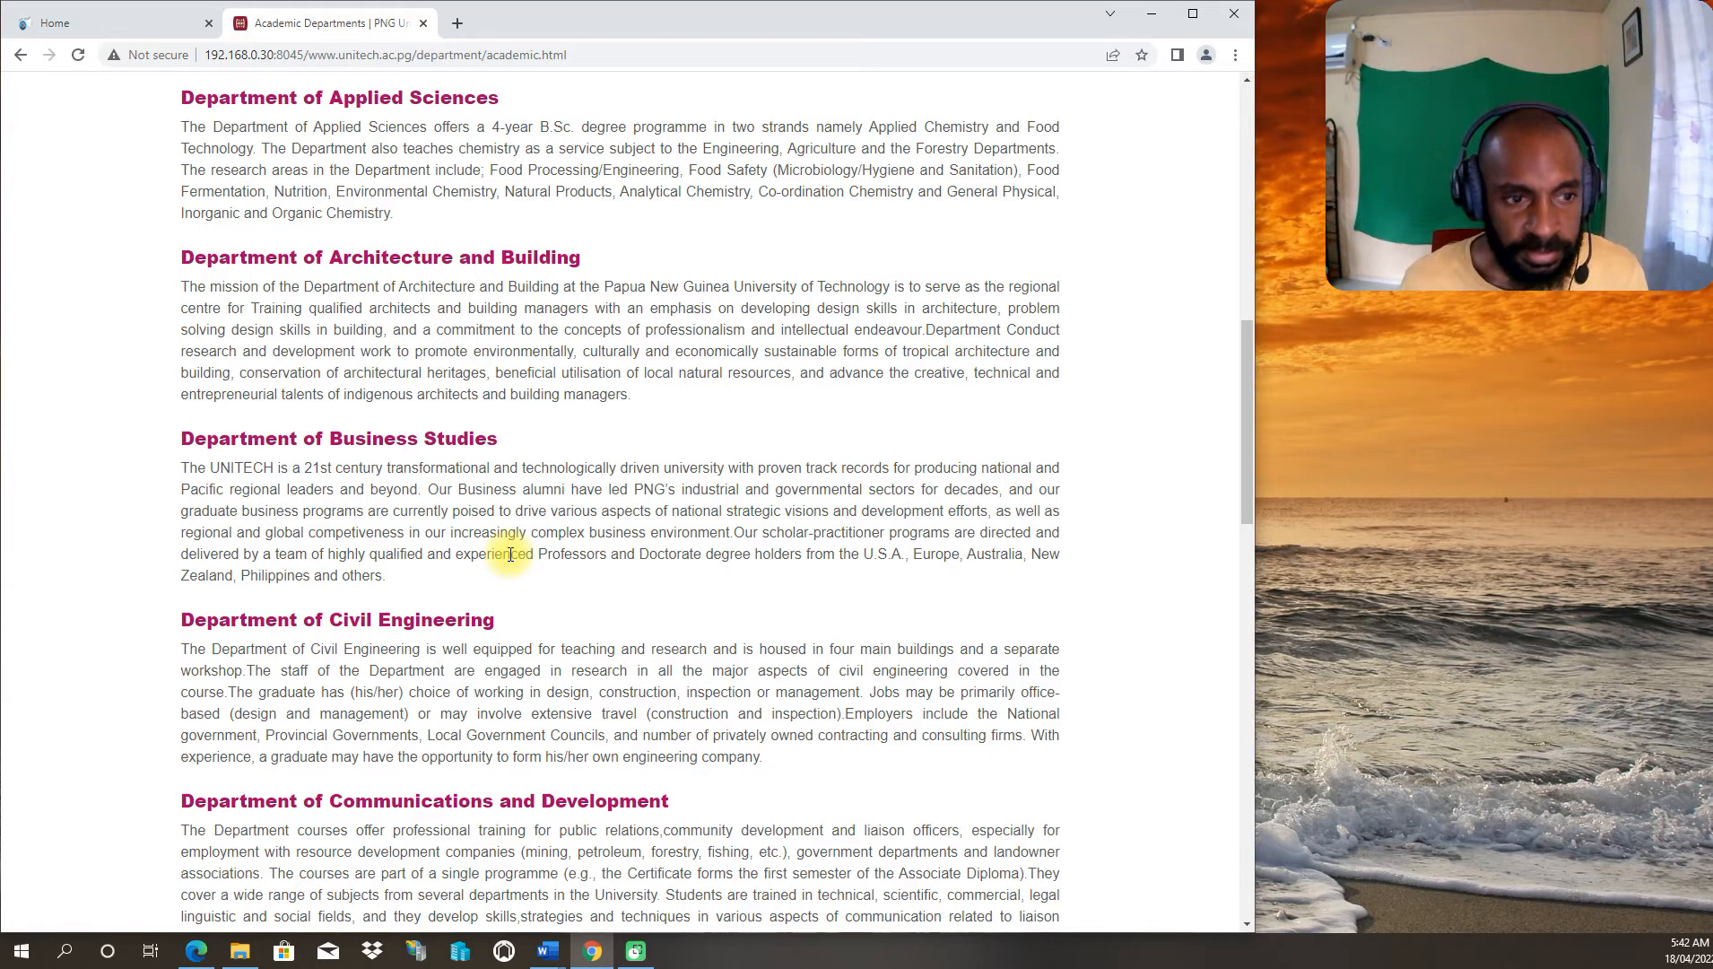
mouse_move(486, 424)
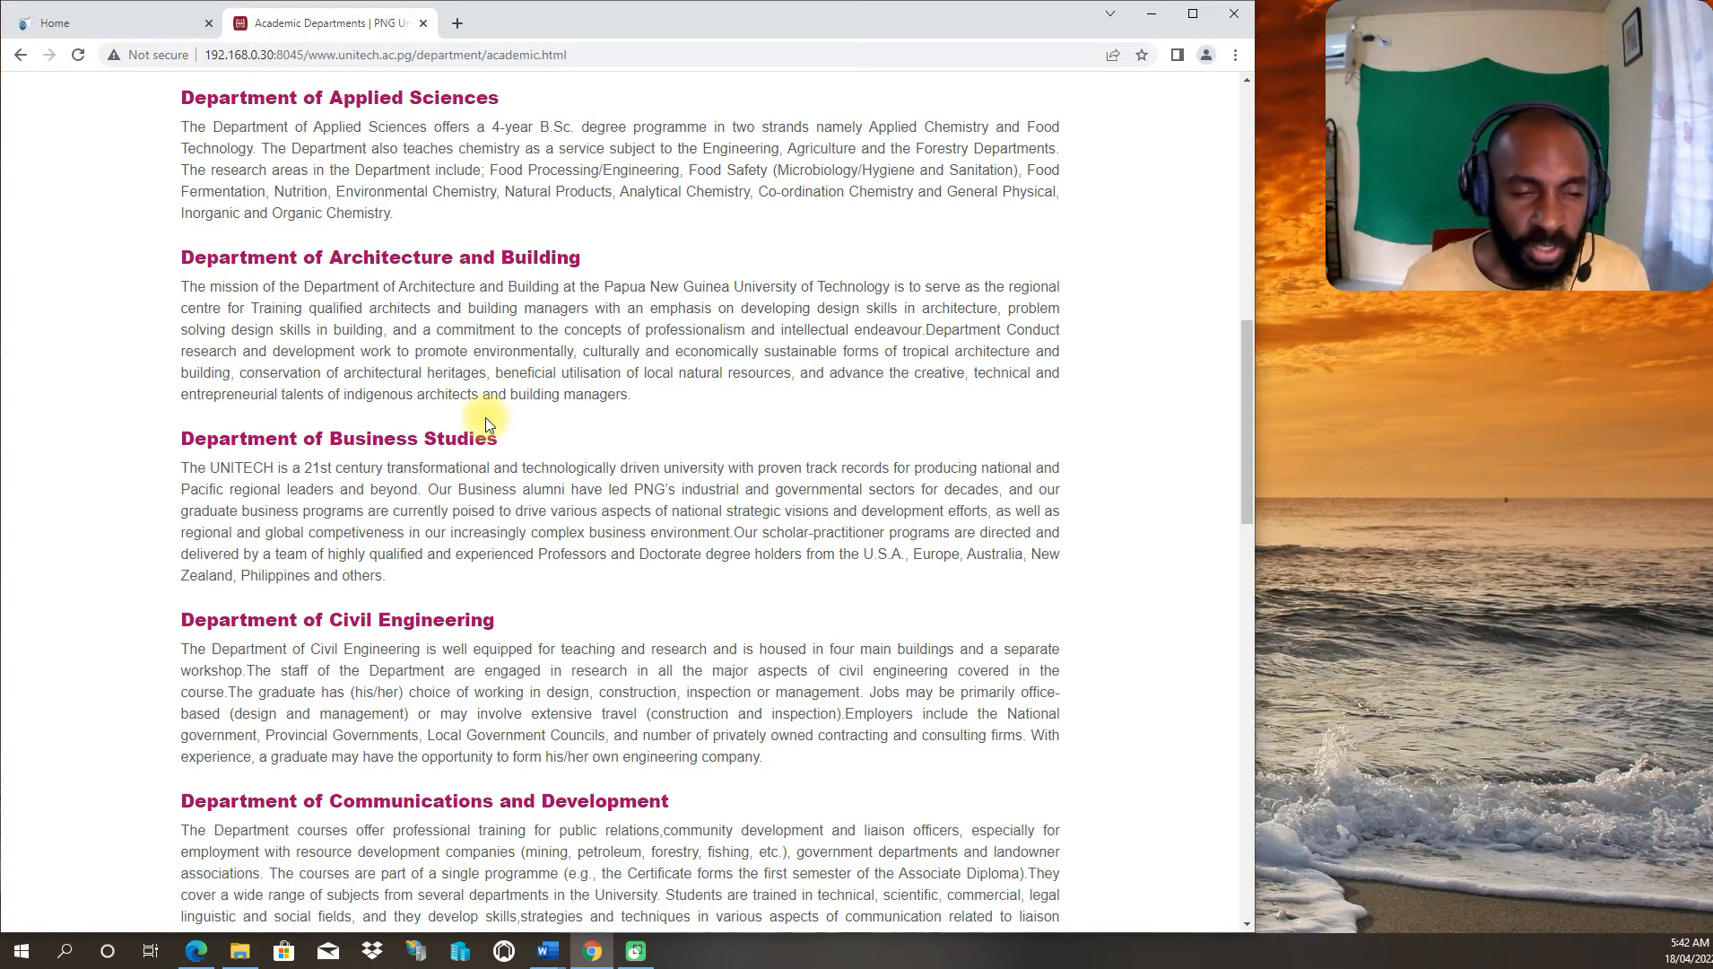
scroll(up, 3)
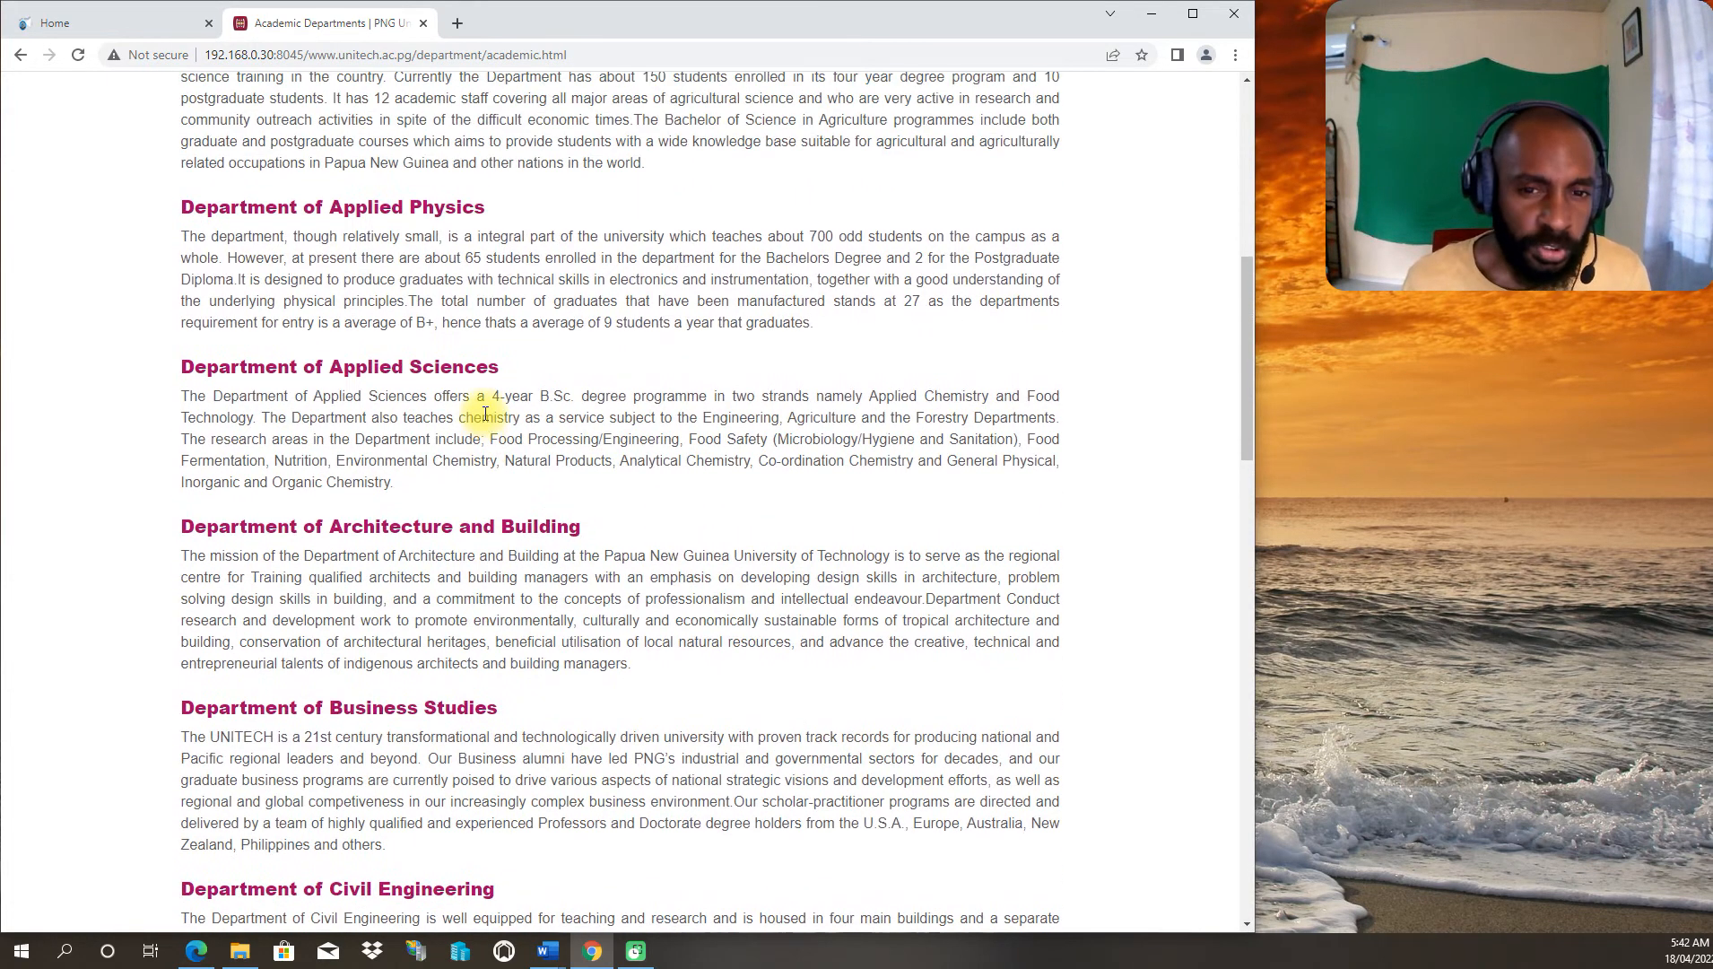
scroll(up, 3)
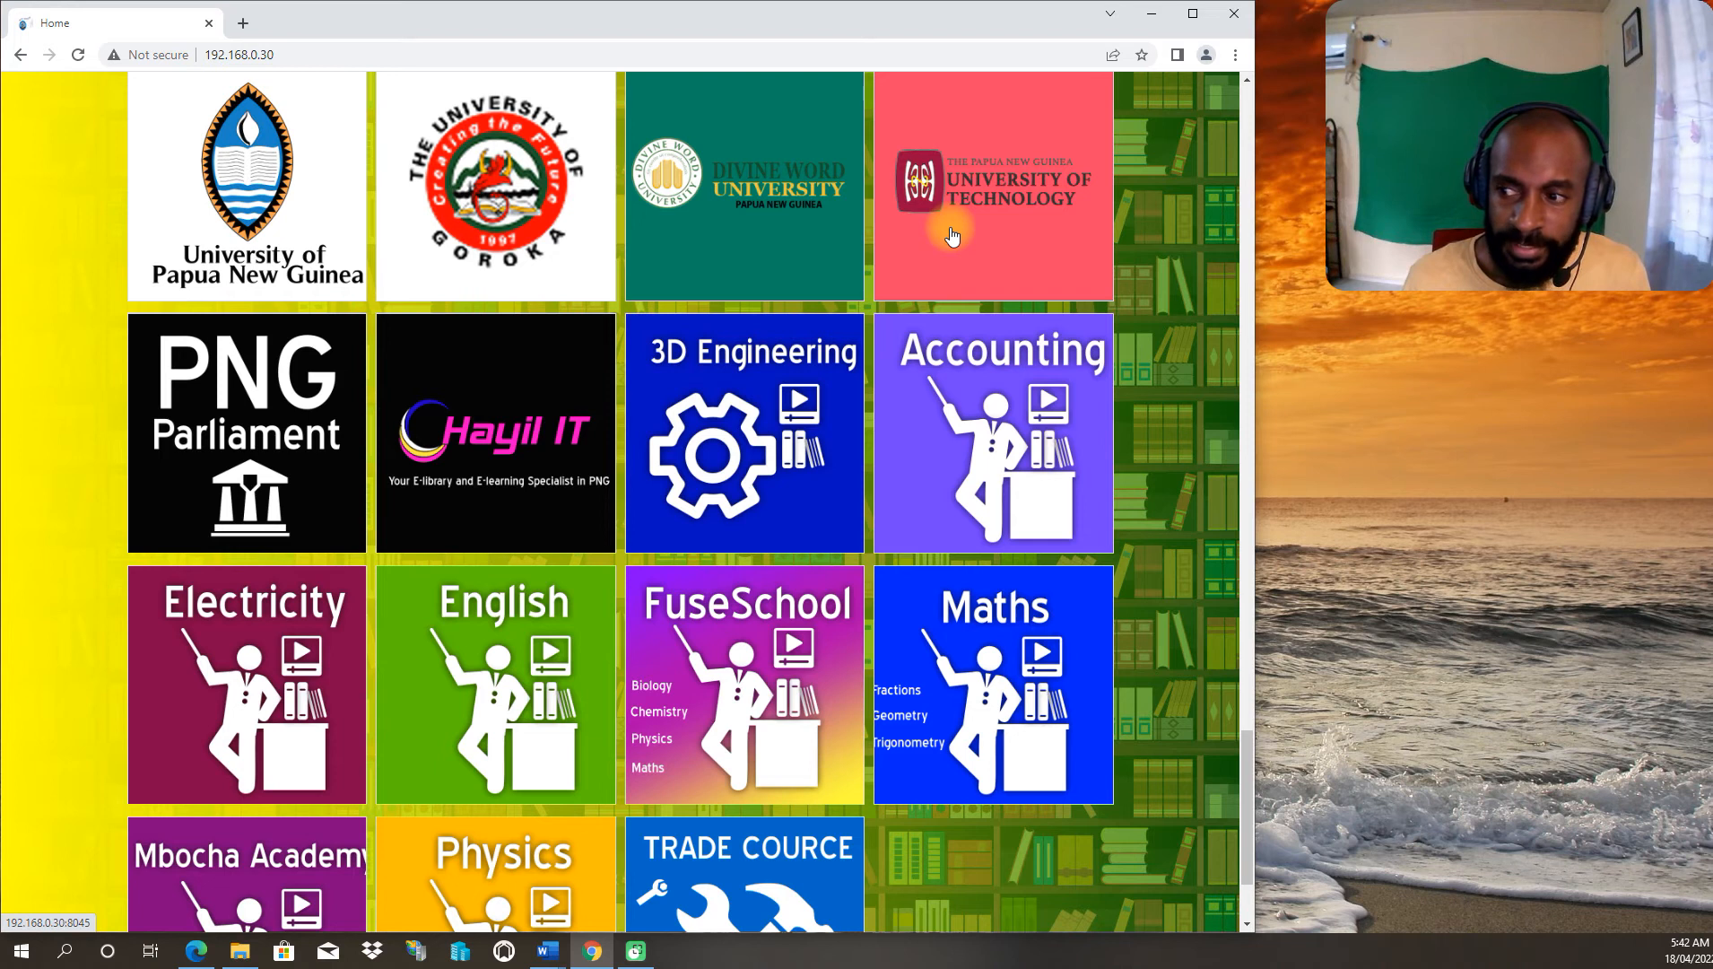
mouse_move(946, 235)
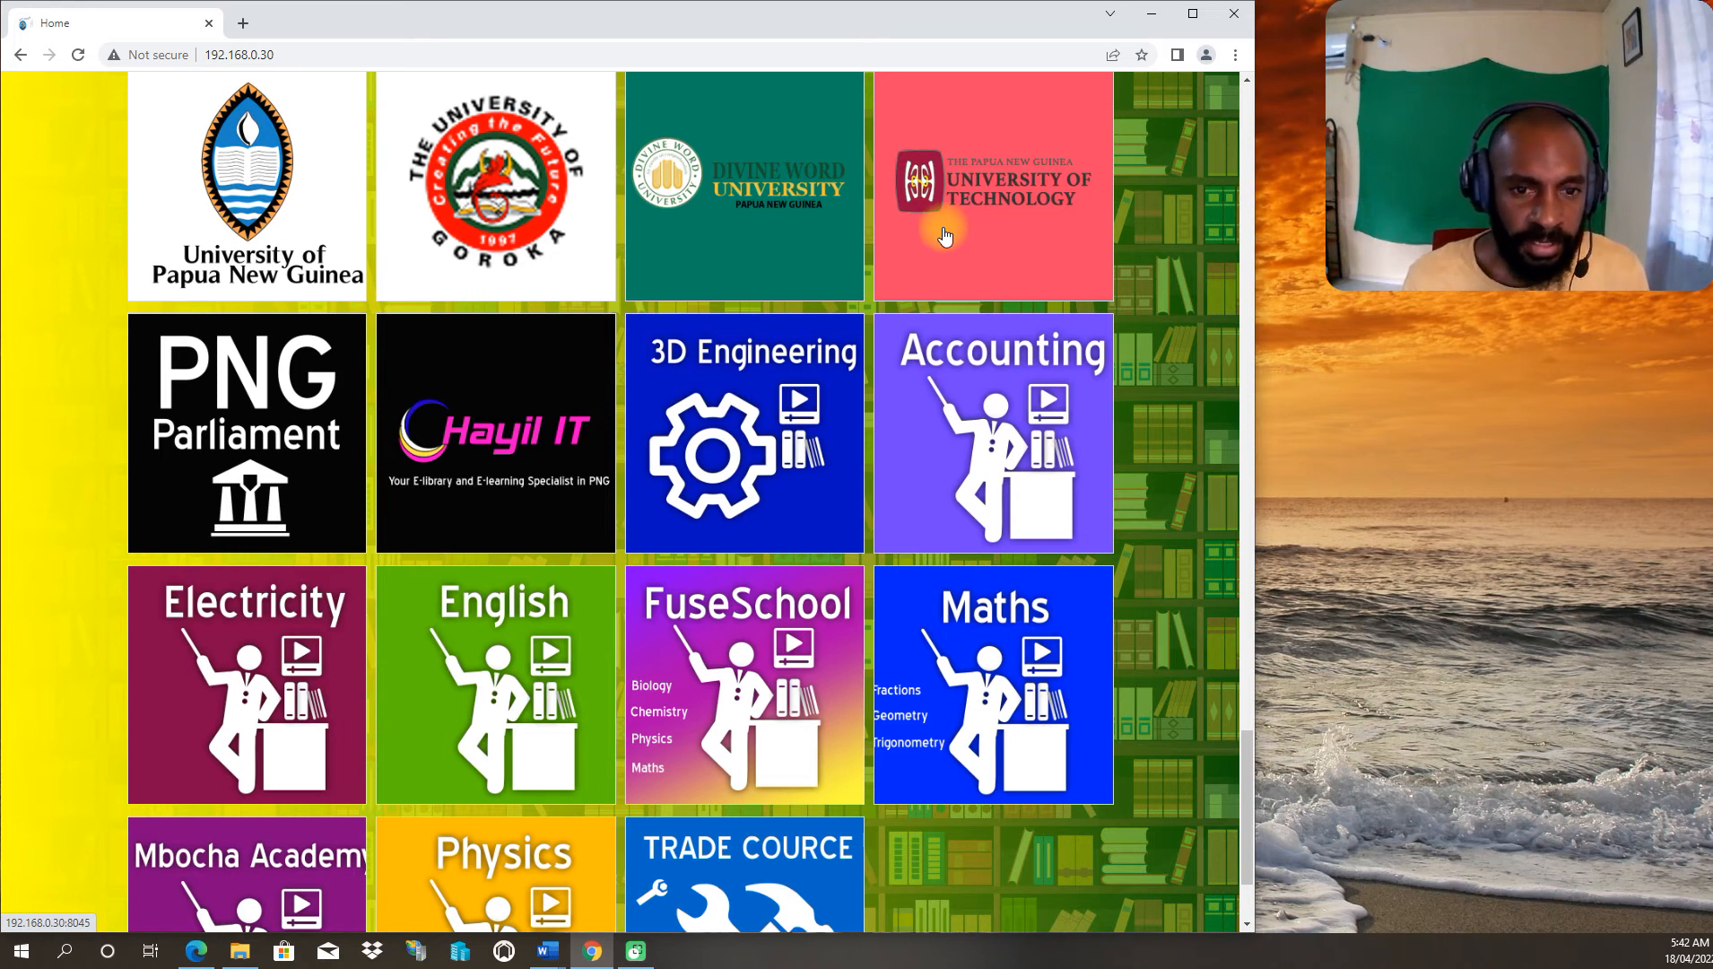